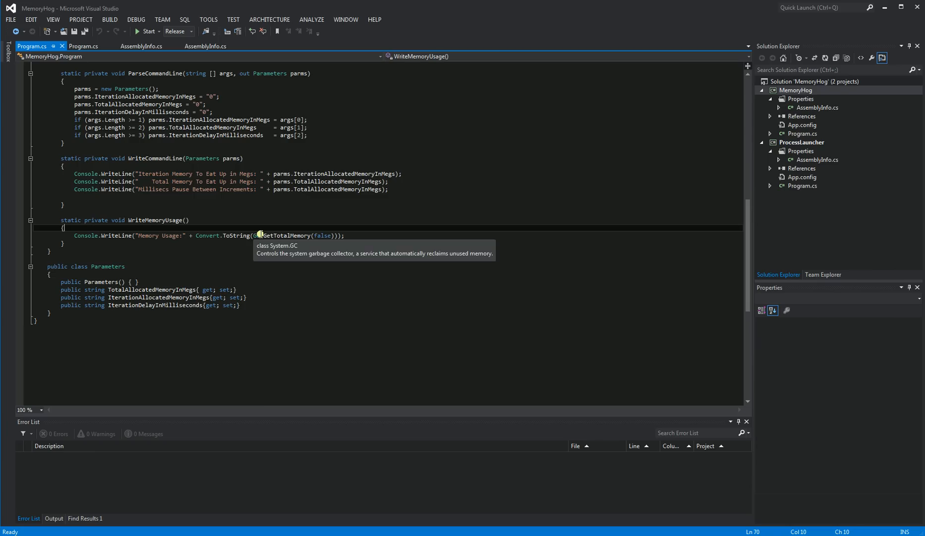
mouse_move(273, 280)
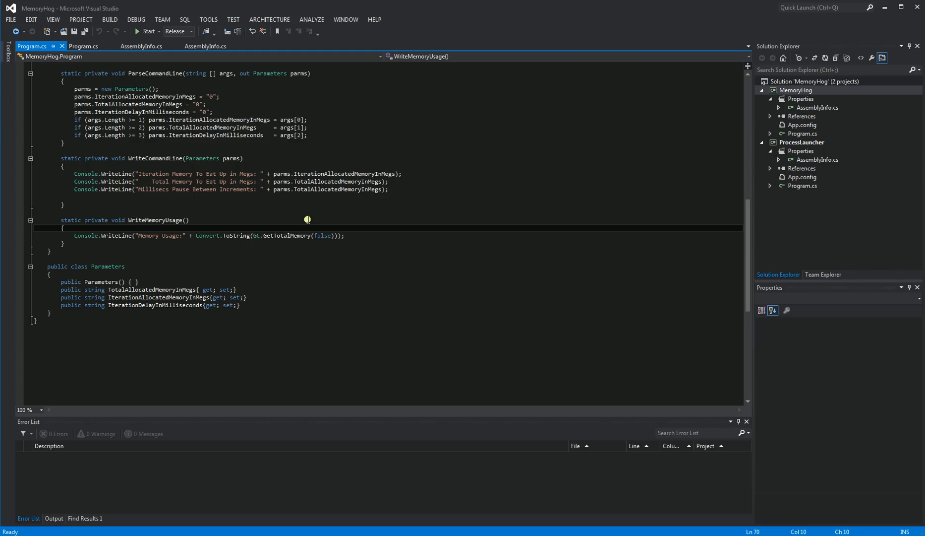
mouse_move(184, 527)
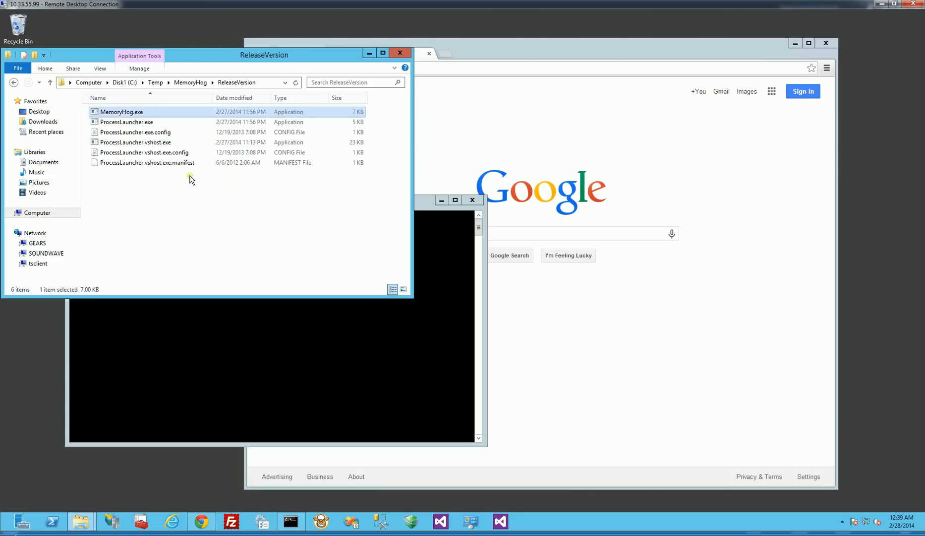
mouse_move(136, 115)
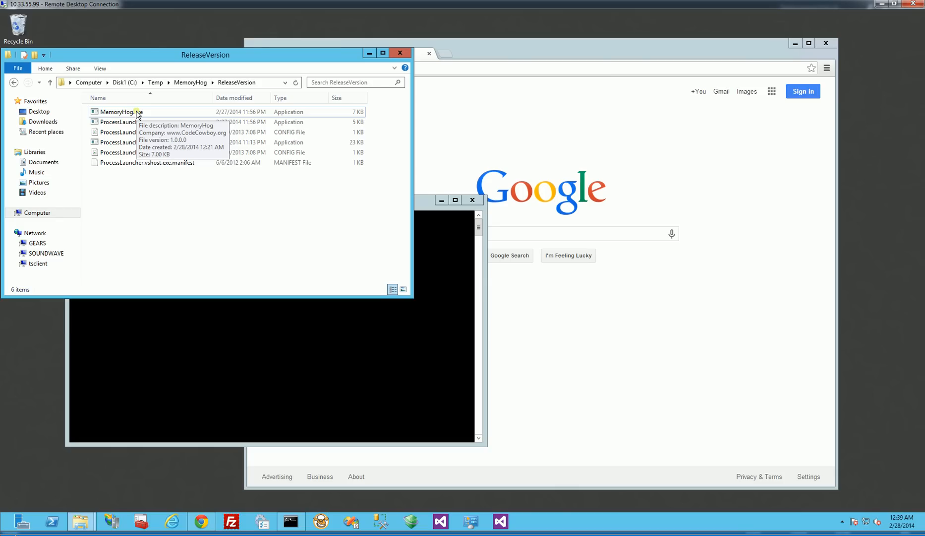
mouse_move(341, 122)
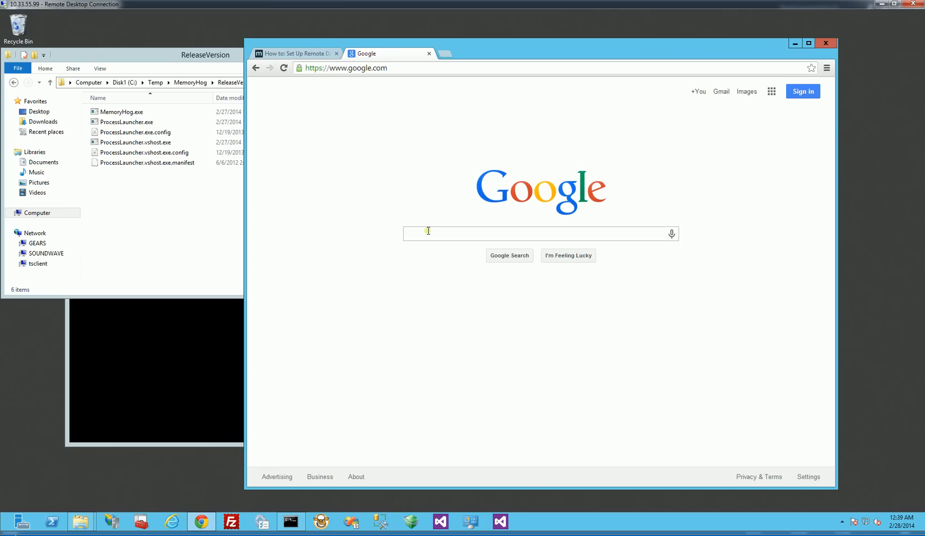
Search Google for "Set Up Remote Debugging"
click(540, 233)
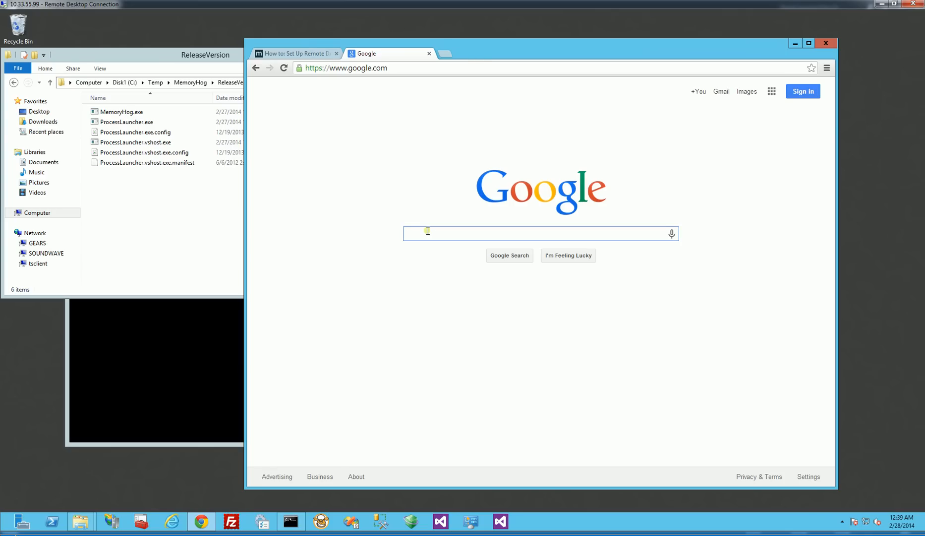
text(Set Up Remote Debugging)
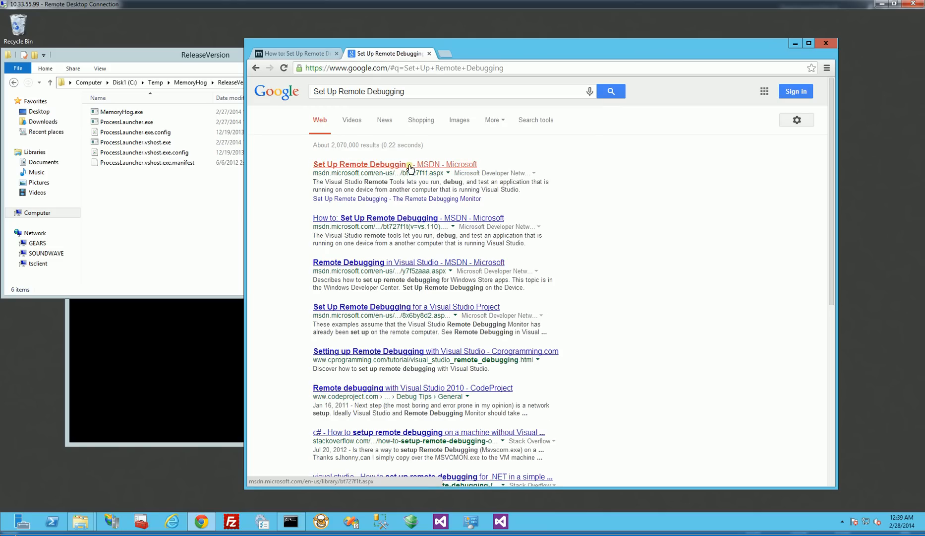
View the Visual Studio 2012 version of the MSDN remote debugging article, down to the Remote Tools download table
click(359, 164)
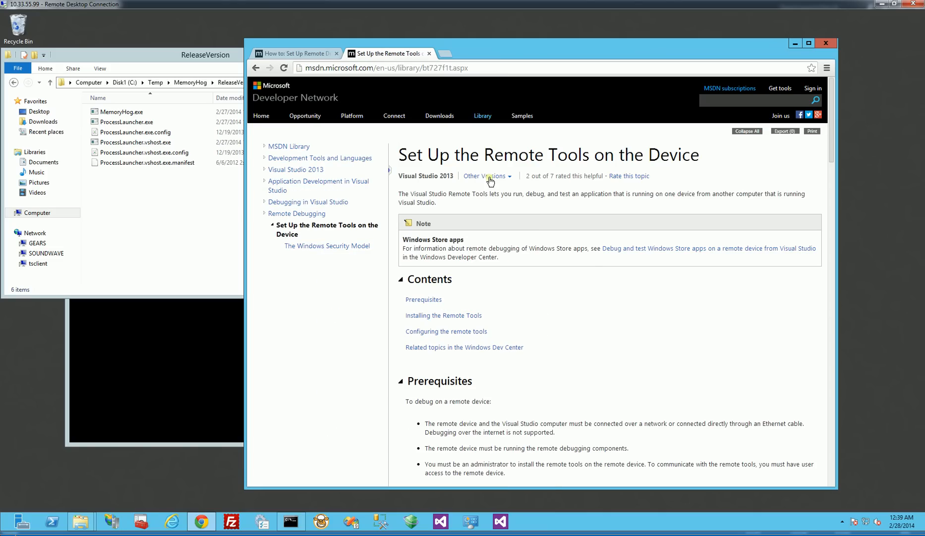
click(486, 176)
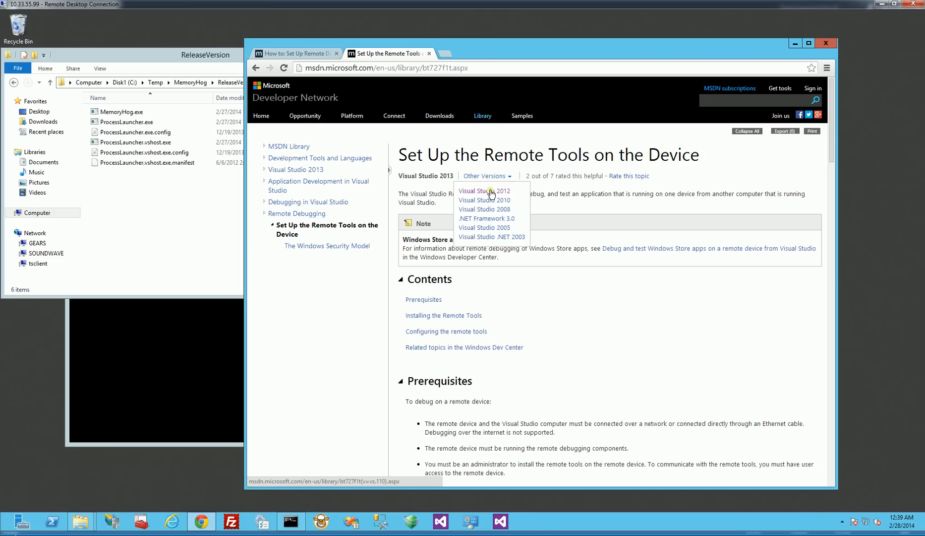
click(484, 191)
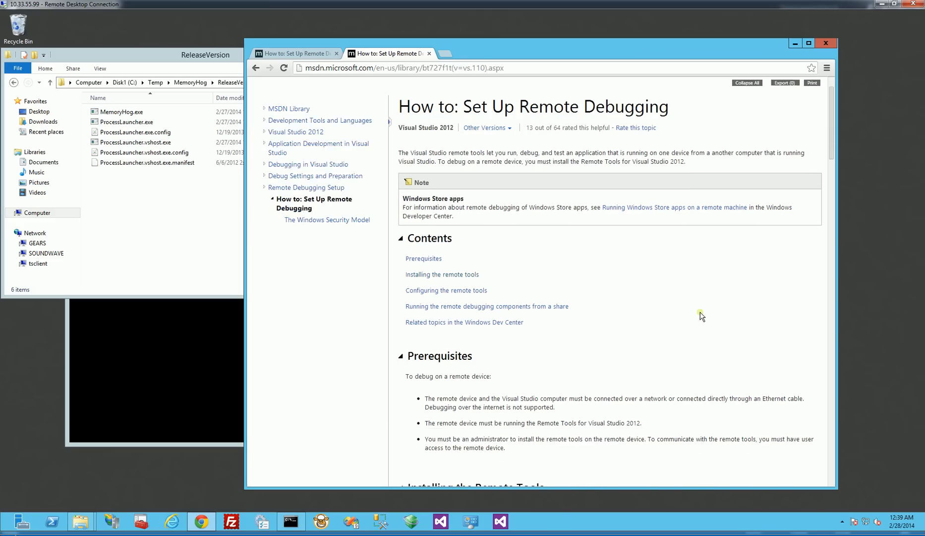
scroll(down, 3)
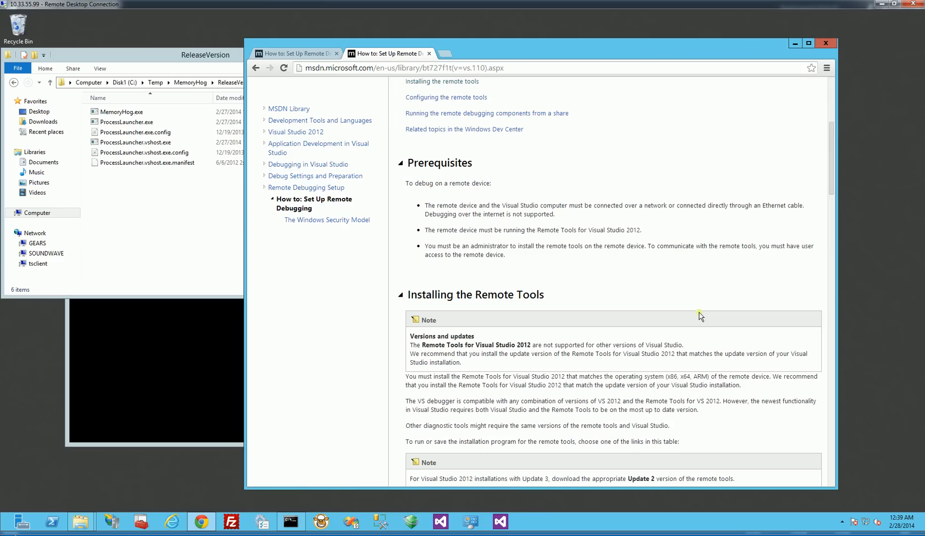
scroll(down, 3)
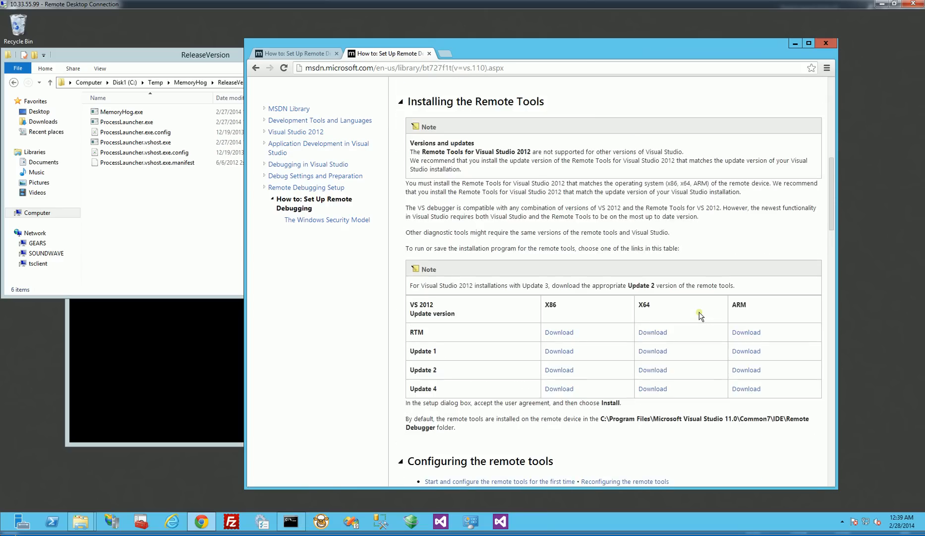
scroll(down, 3)
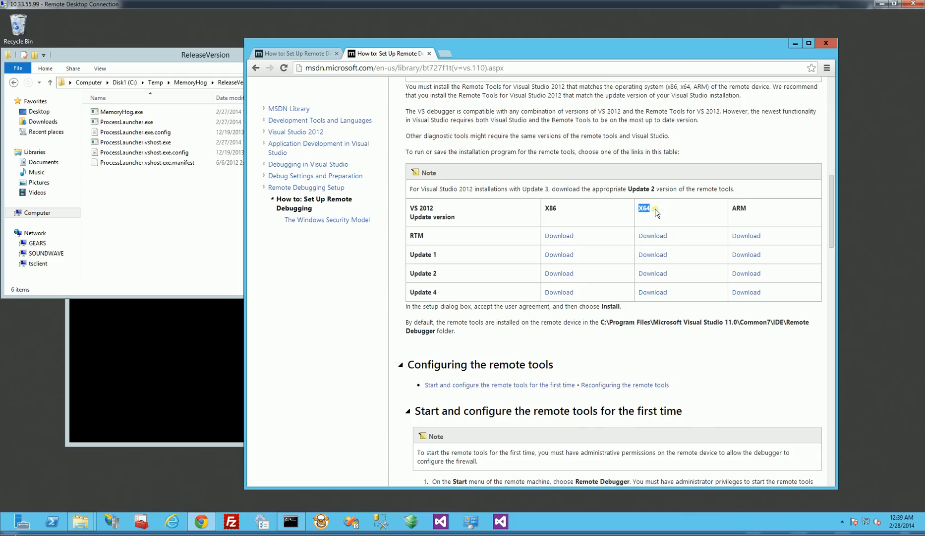
mouse_move(652, 292)
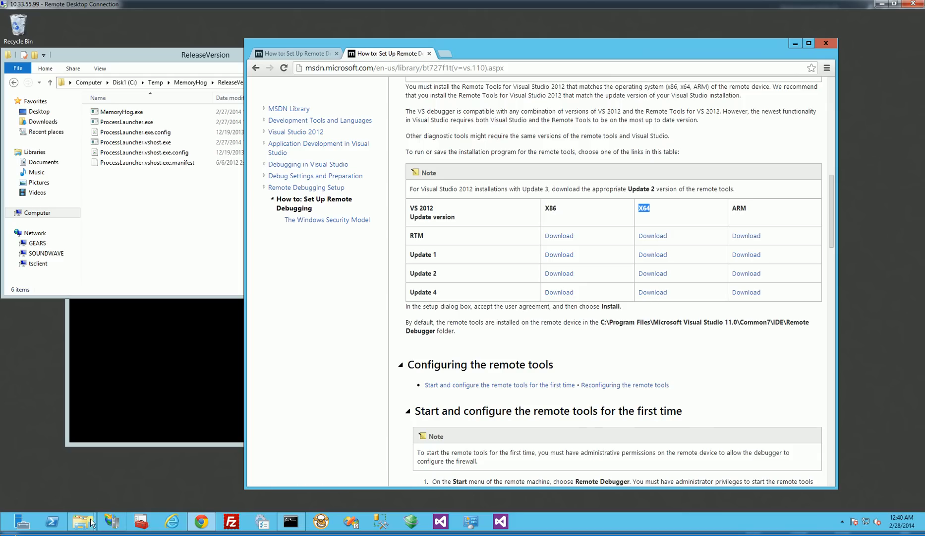
mouse_move(81, 522)
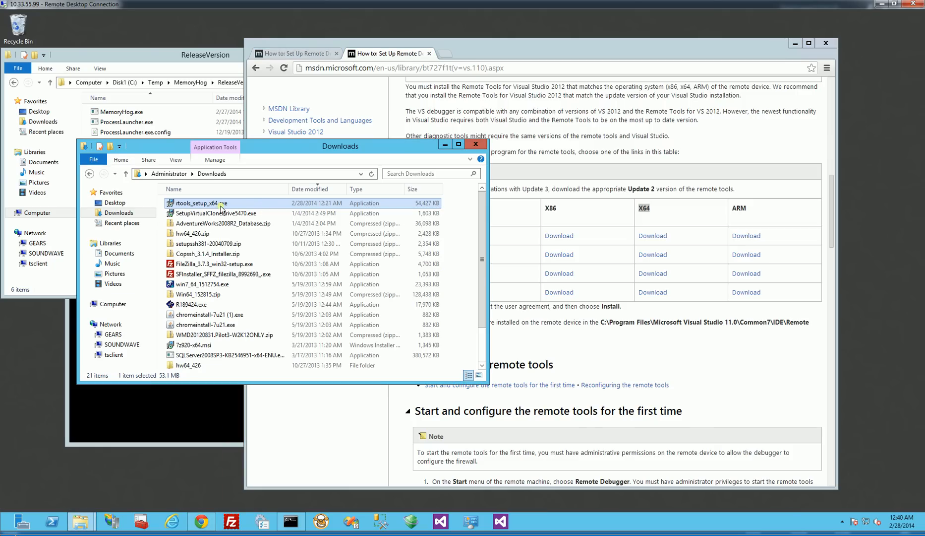
mouse_move(203, 203)
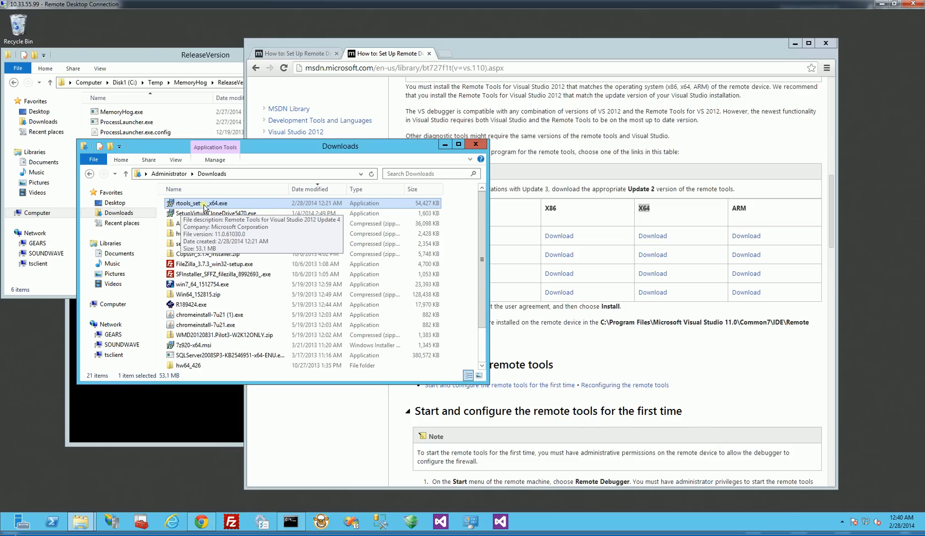
Install Remote Tools for Visual Studio 2012 Update 4 from rtools_setup_x64.exe, accepting the license terms
double_click(202, 203)
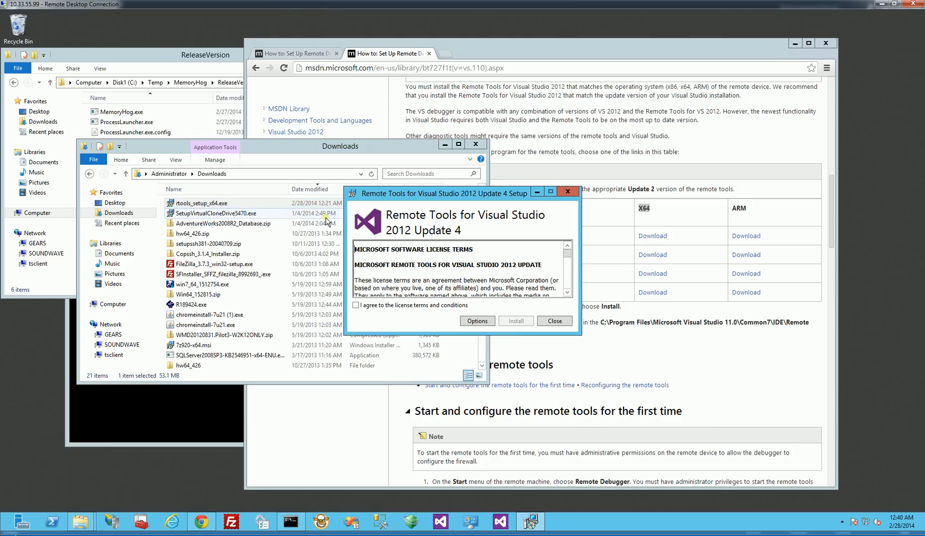
click(356, 304)
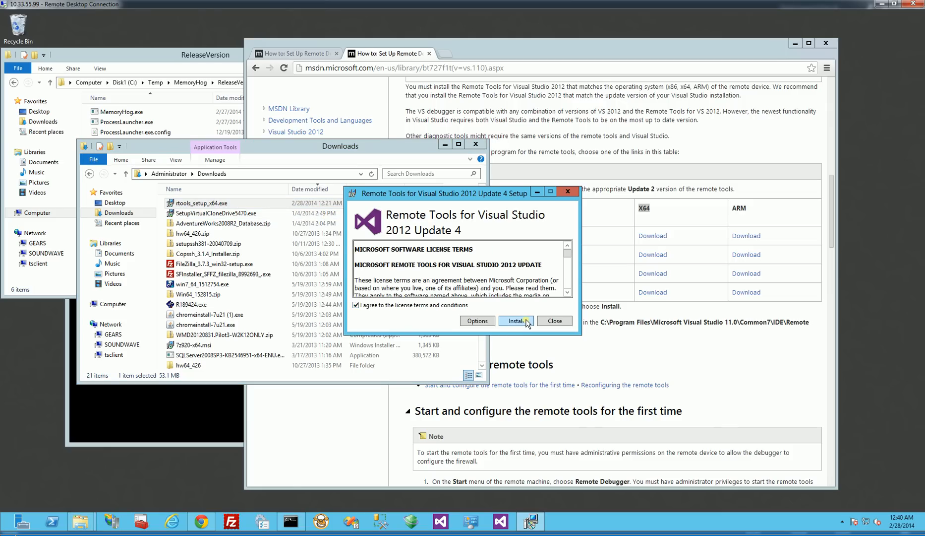
click(515, 320)
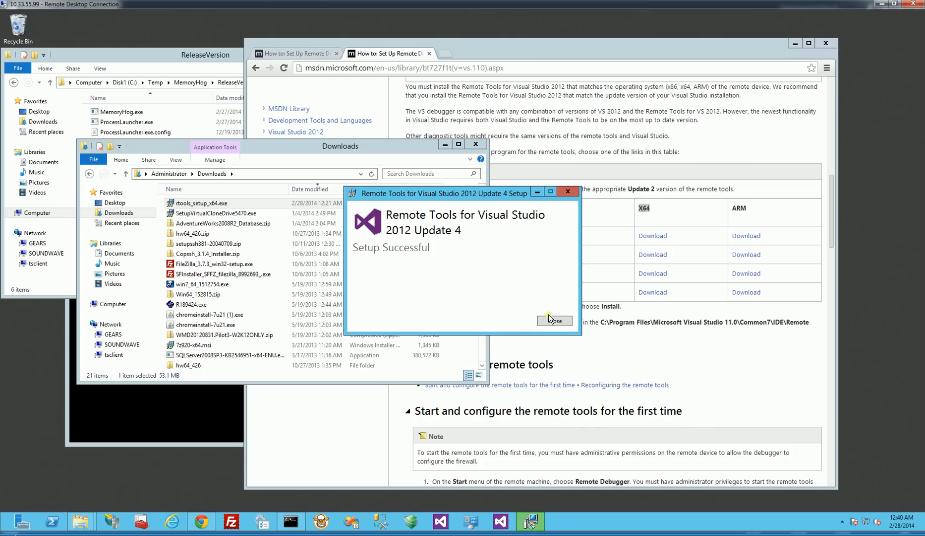
click(551, 320)
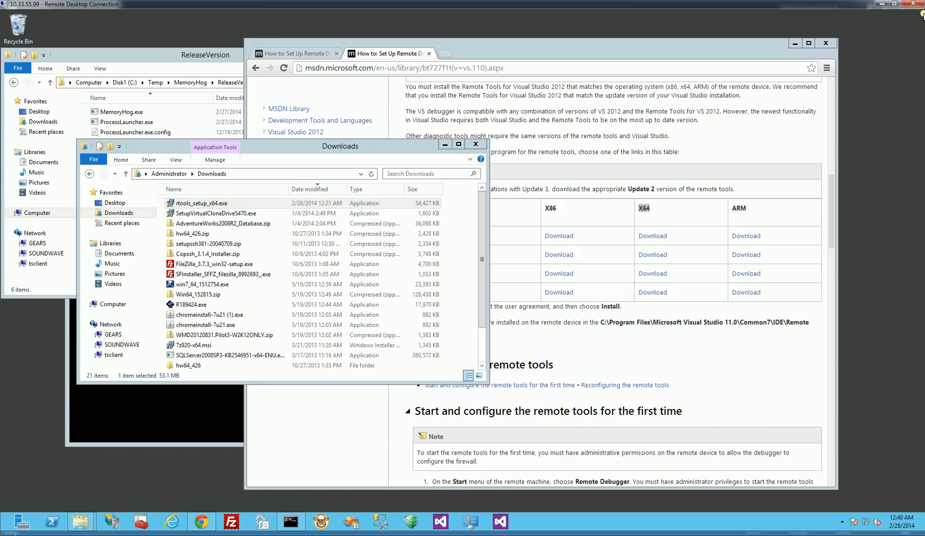
mouse_move(908, 28)
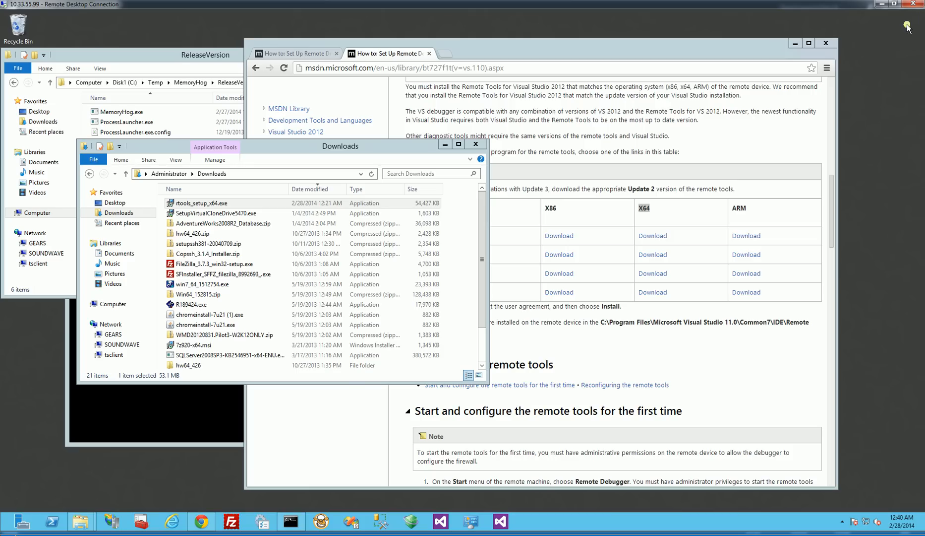
mouse_move(912, 15)
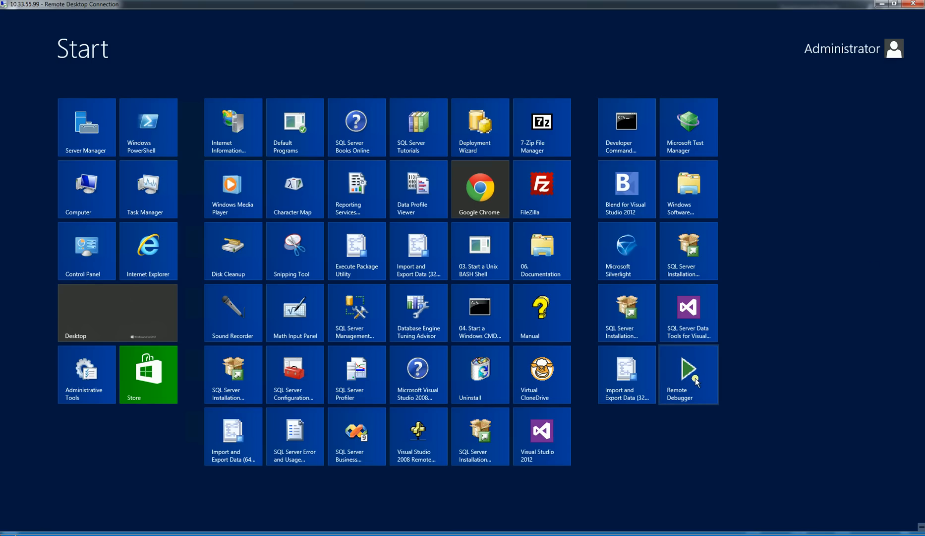
Launch the Remote Debugger from the Start screen and show the monitor's Tools commands
click(688, 374)
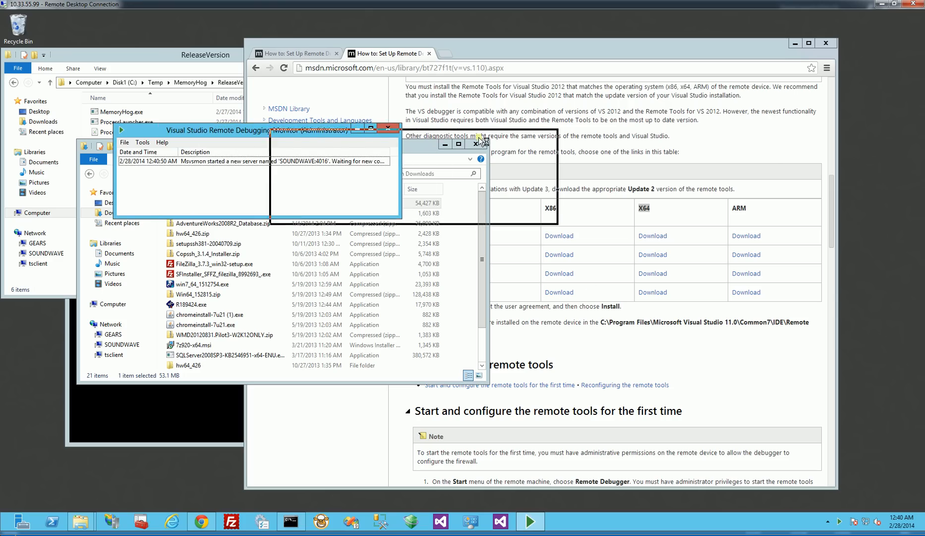
click(298, 148)
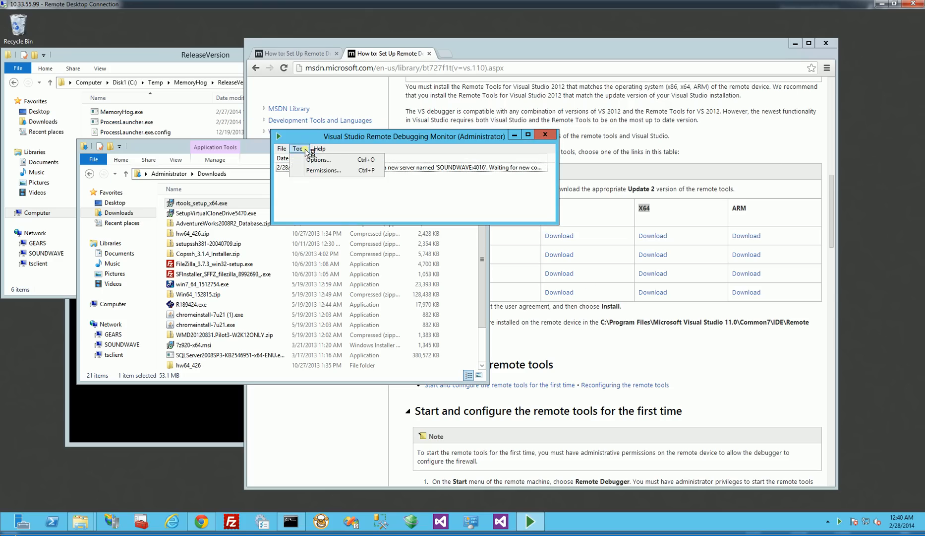
click(324, 169)
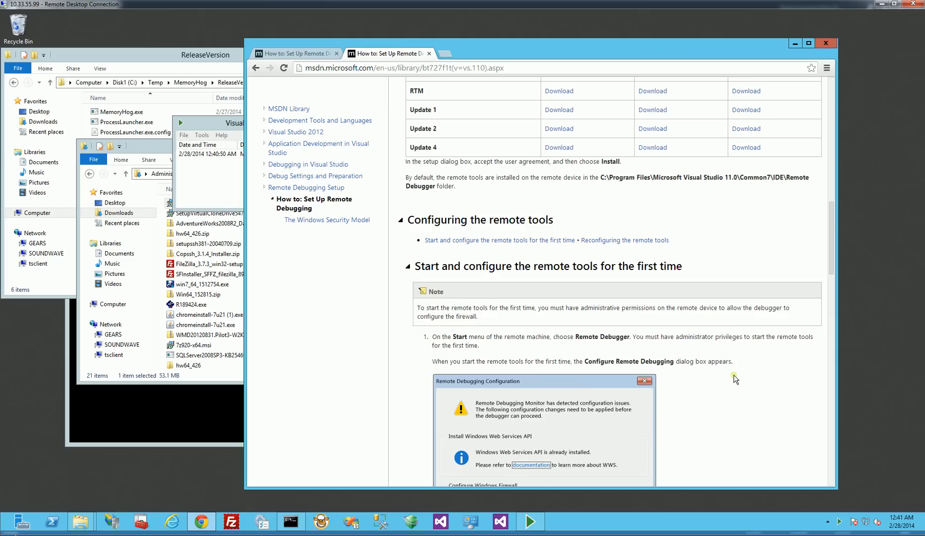
Scroll the MSDN article to 'Start and configure the remote tools for the first time'
scroll(down, 3)
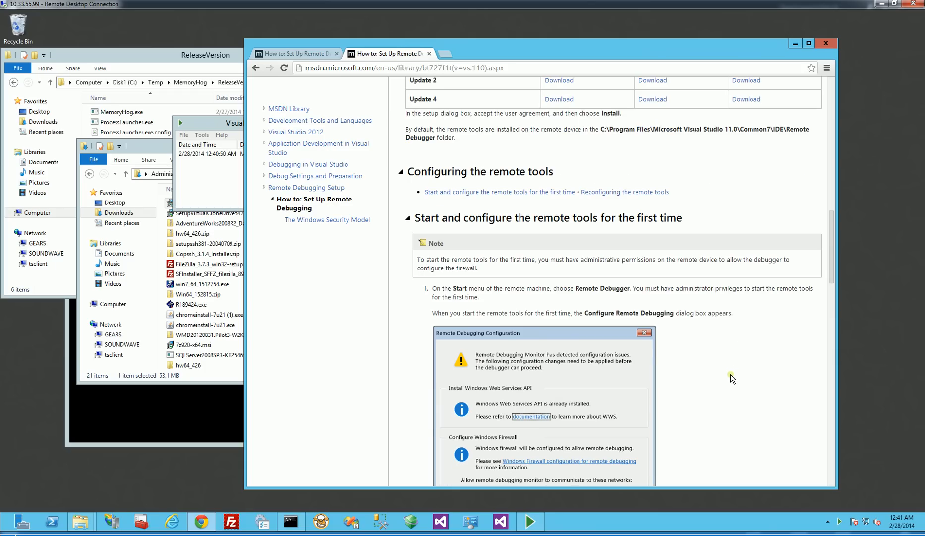
mouse_move(557, 328)
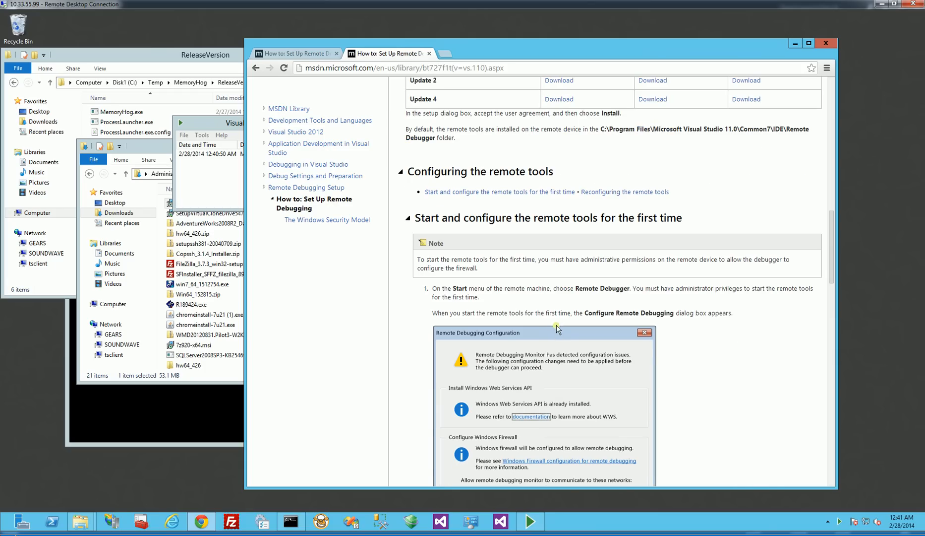
scroll(down, 3)
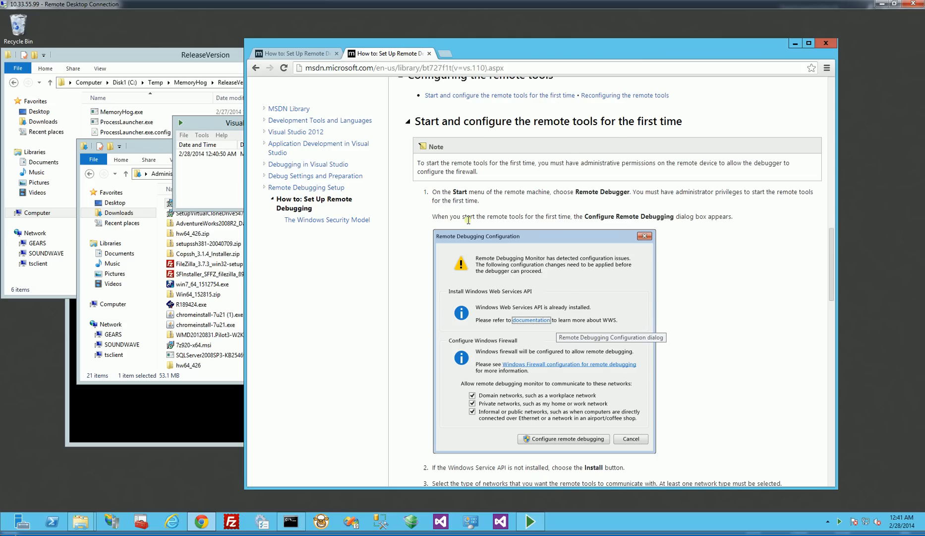
mouse_move(448, 218)
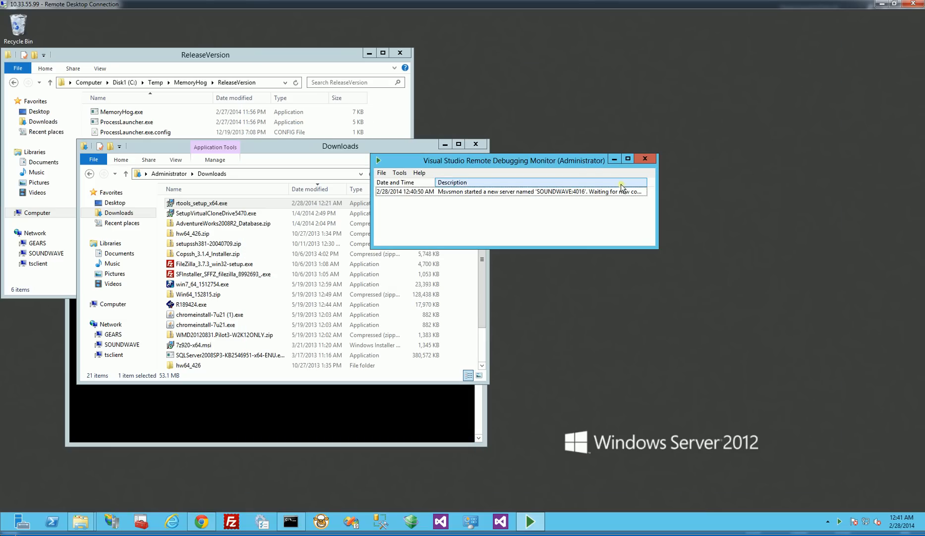
Move the Remote Debugging Monitor window to the right and reveal its Options and Permissions commands
drag(513, 160, 661, 107)
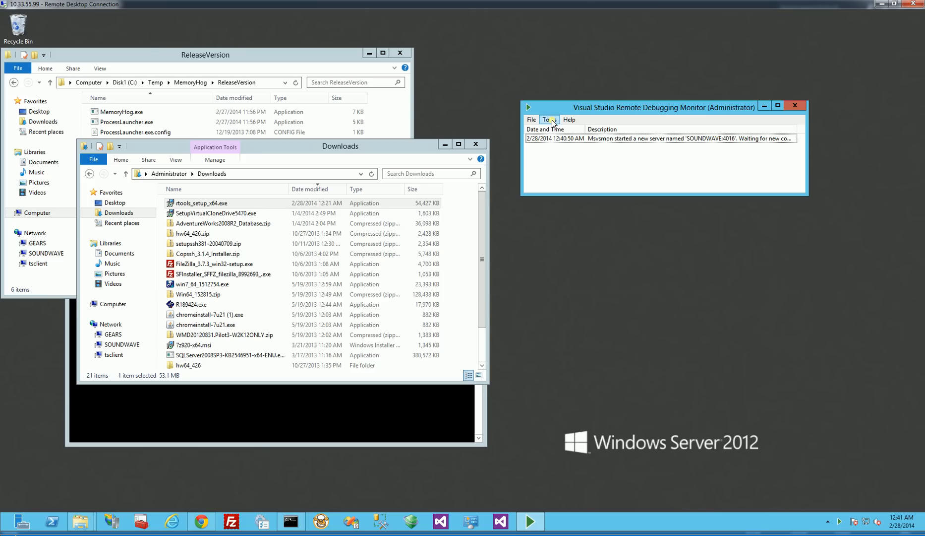
click(549, 119)
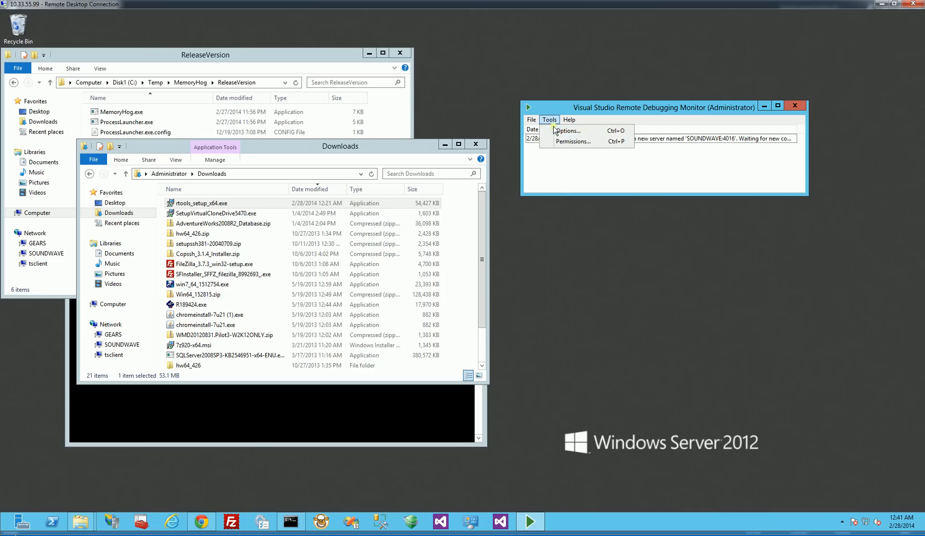
Set the monitor's options to No Authentication with 'Allow any user to debug' and apply them
click(568, 131)
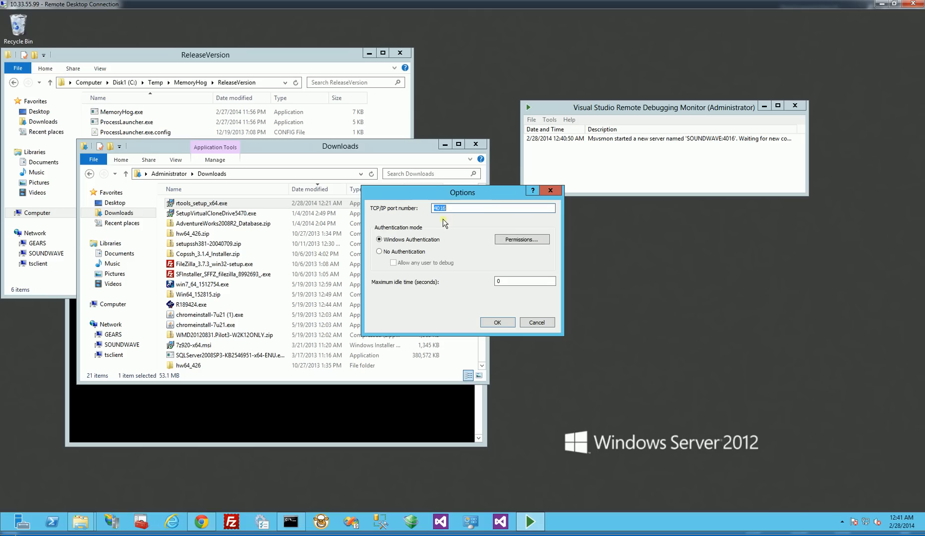
mouse_move(441, 230)
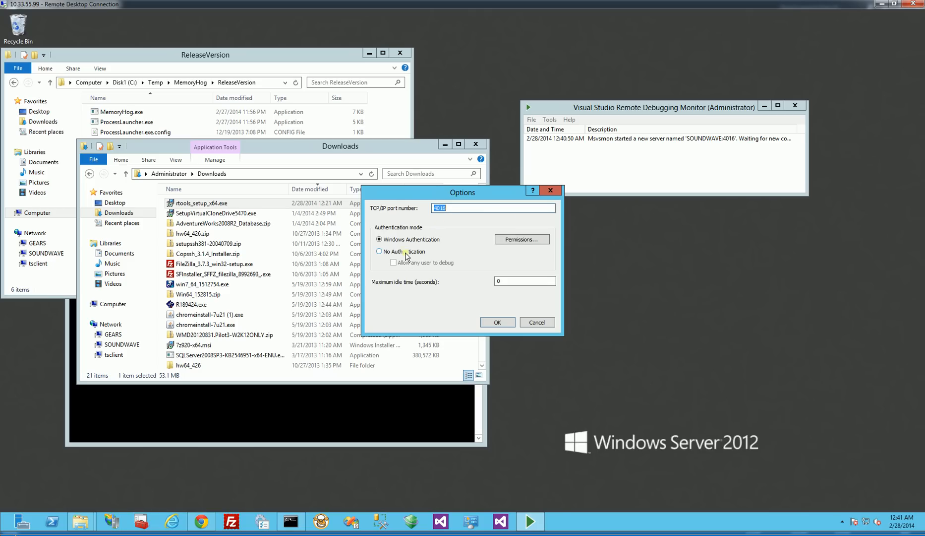
click(379, 251)
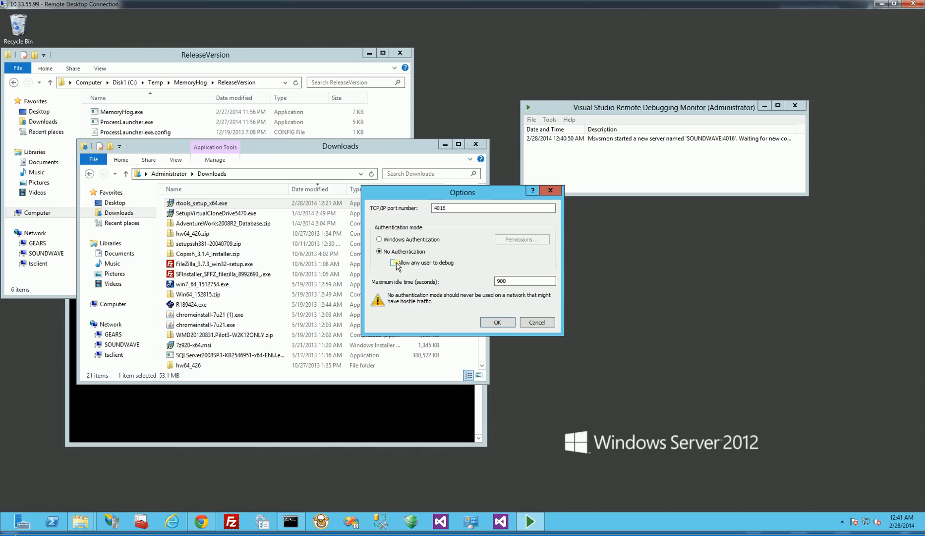
click(393, 263)
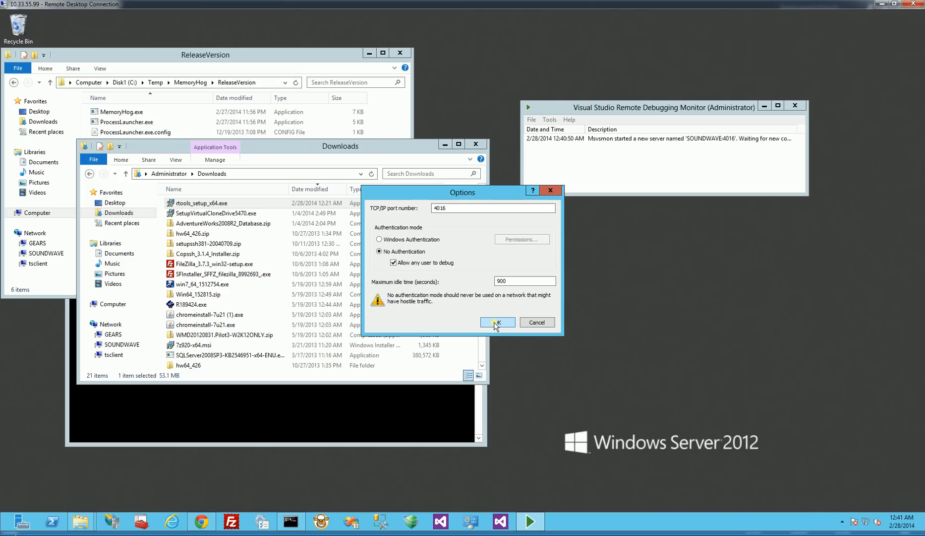
click(494, 322)
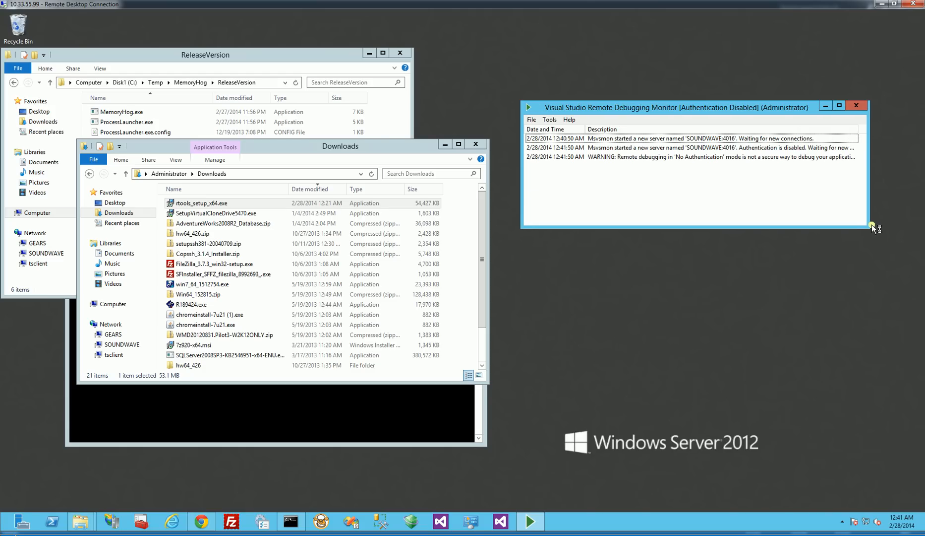
mouse_move(675, 148)
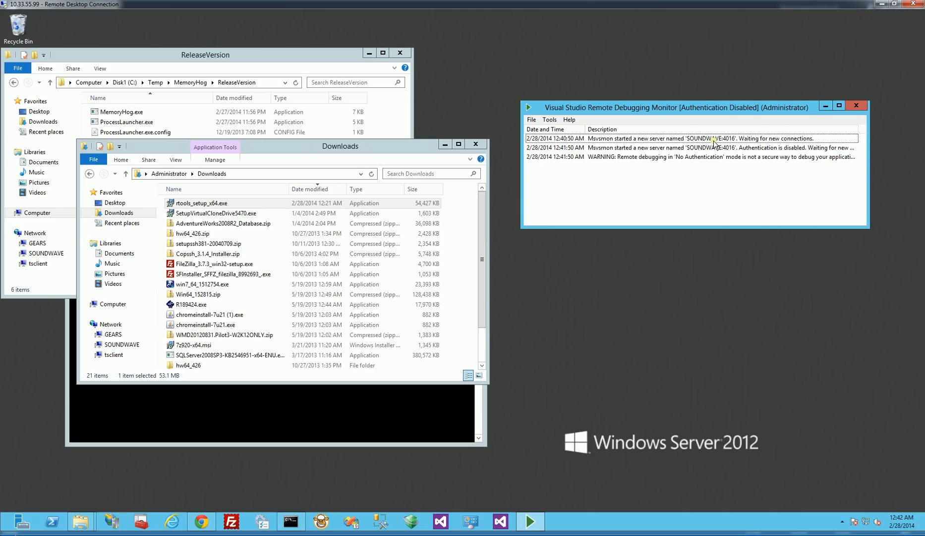
mouse_move(737, 145)
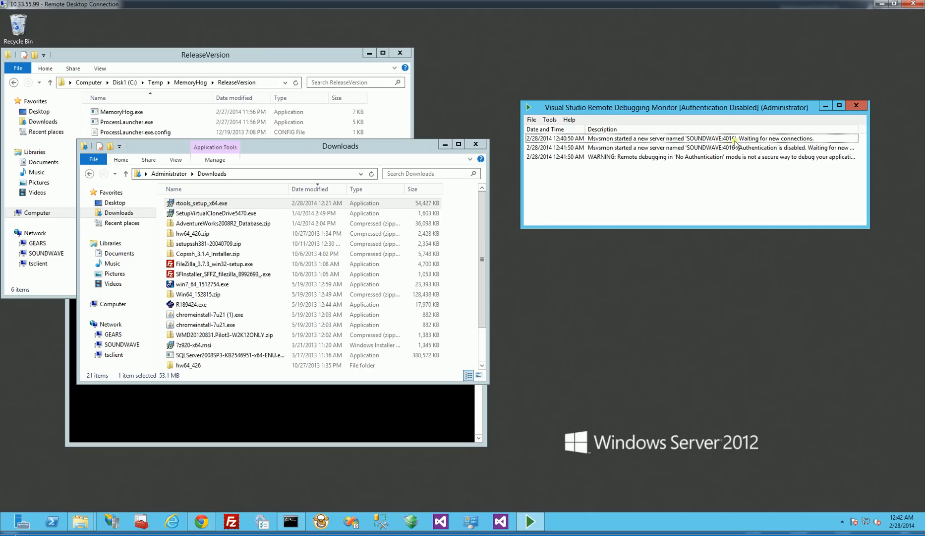
Select the No Authentication security warning entry in the monitor log
click(708, 156)
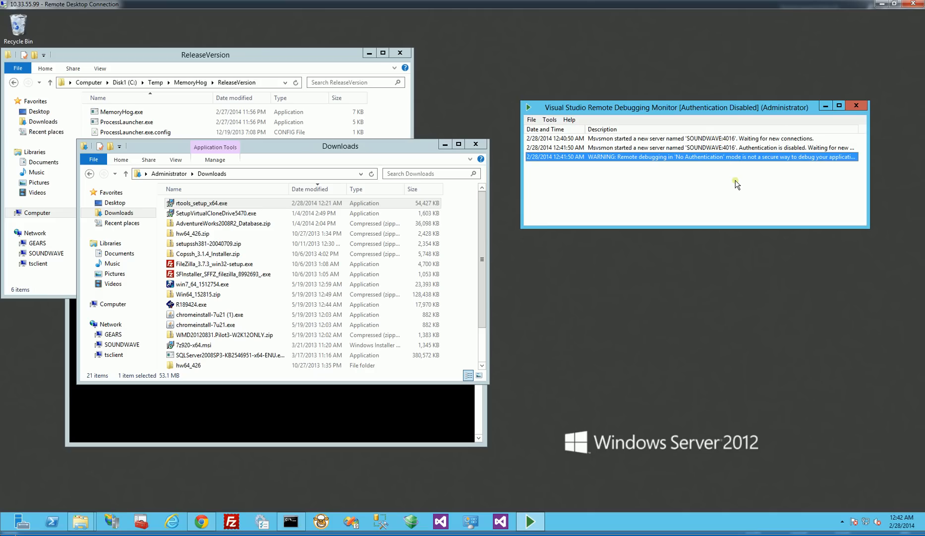
mouse_move(734, 176)
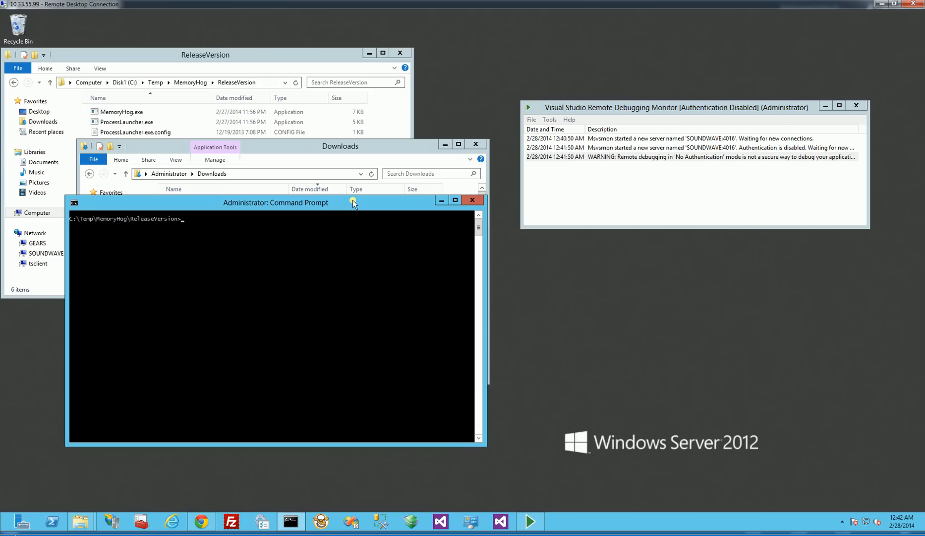
Centre the Command Prompt and write 'MemoryHog 1 500 1000' at the ReleaseVersion prompt without running it
drag(275, 202, 465, 203)
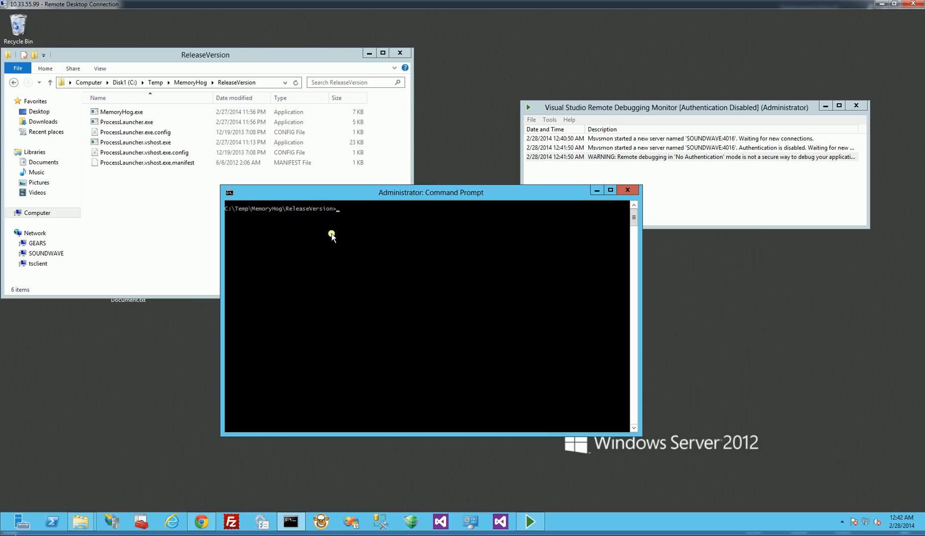
text(Memory)
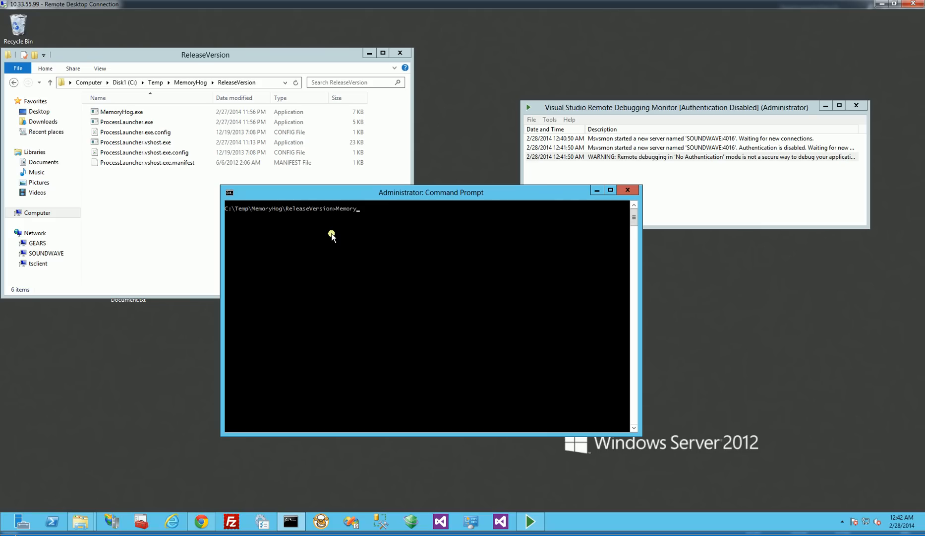
text(Hog)
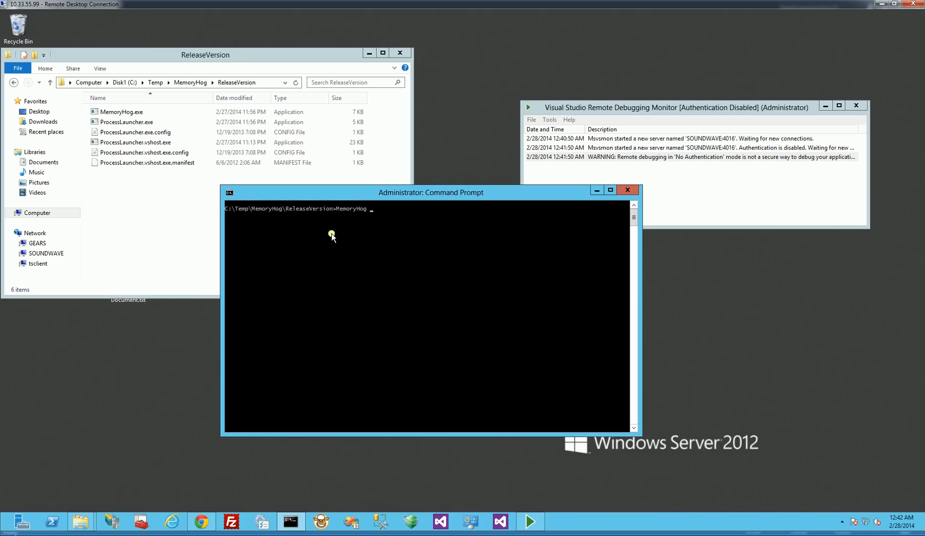
text(1 500)
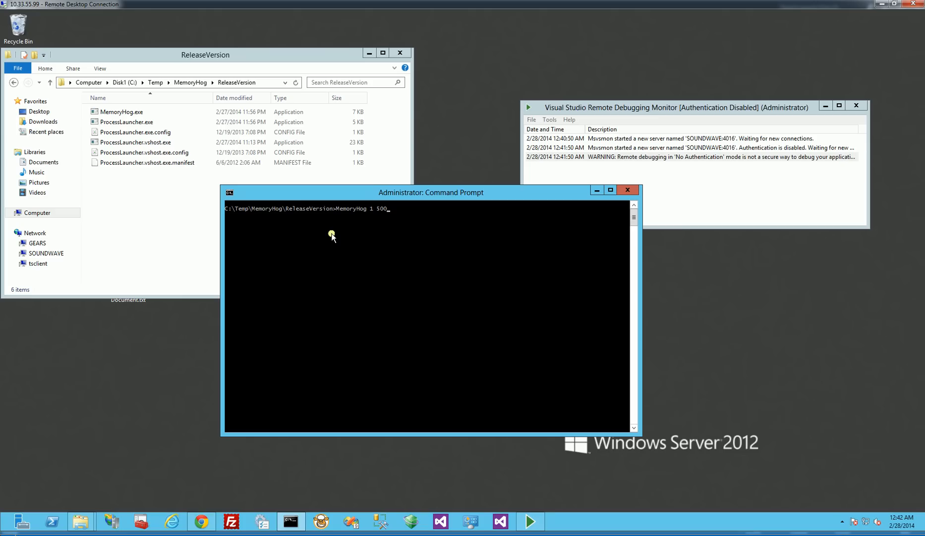
text(1000)
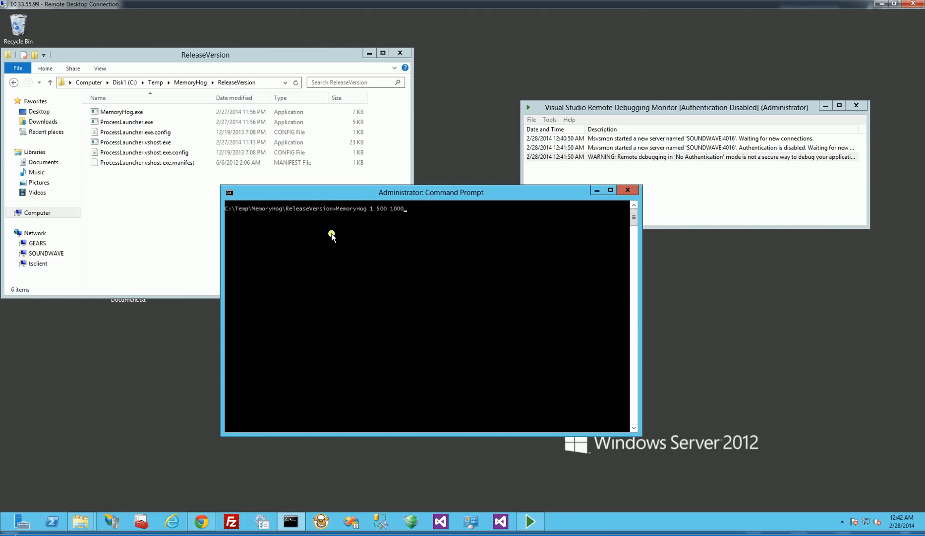
Run the MemoryHog command so it prints its settings and rising memory usage
key(enter)
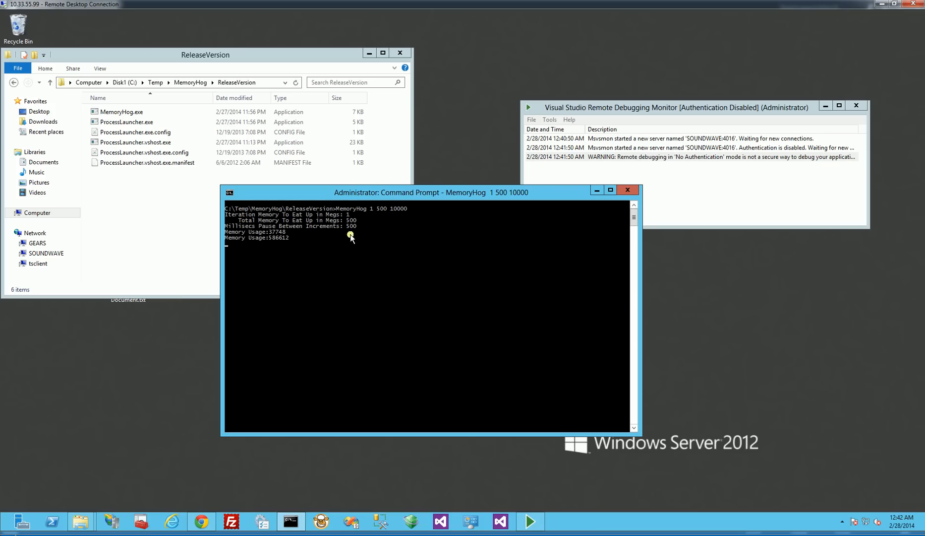
mouse_move(278, 245)
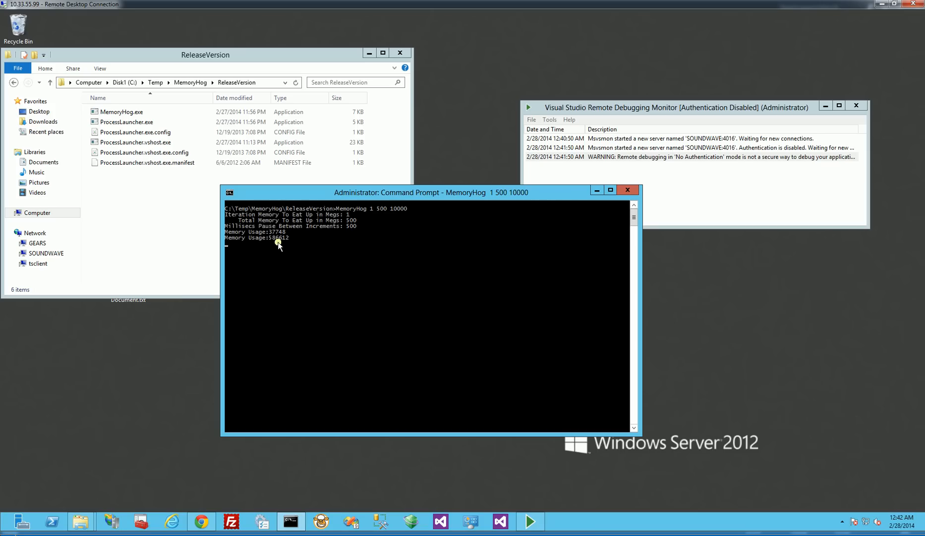
mouse_move(300, 242)
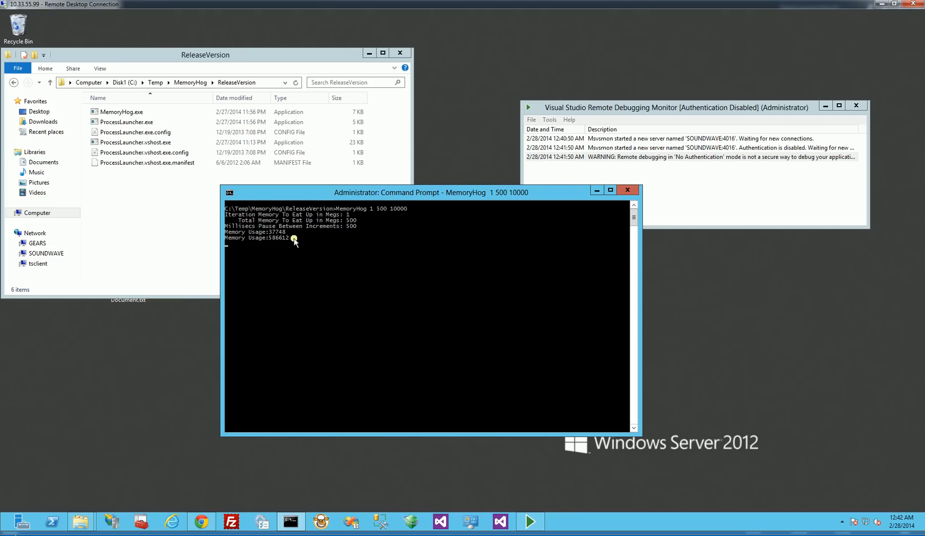
mouse_move(288, 245)
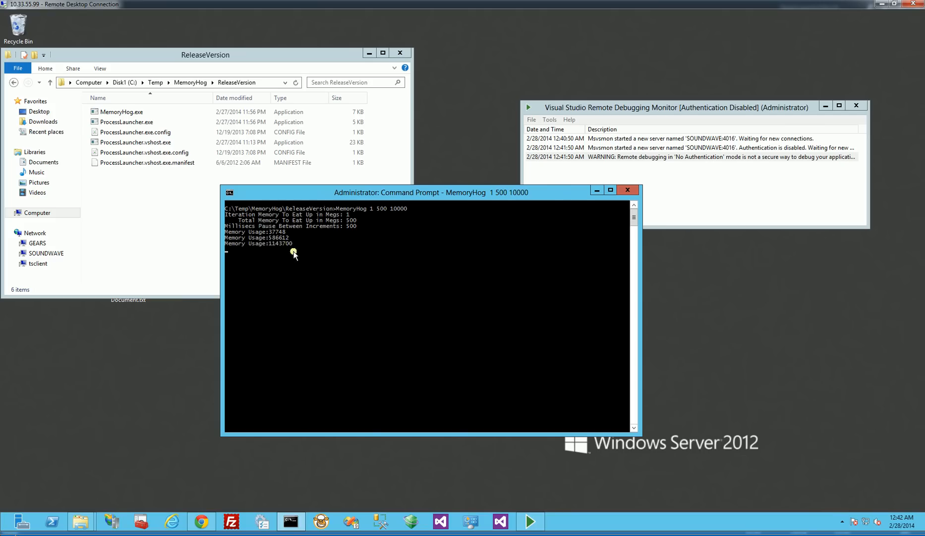
mouse_move(278, 255)
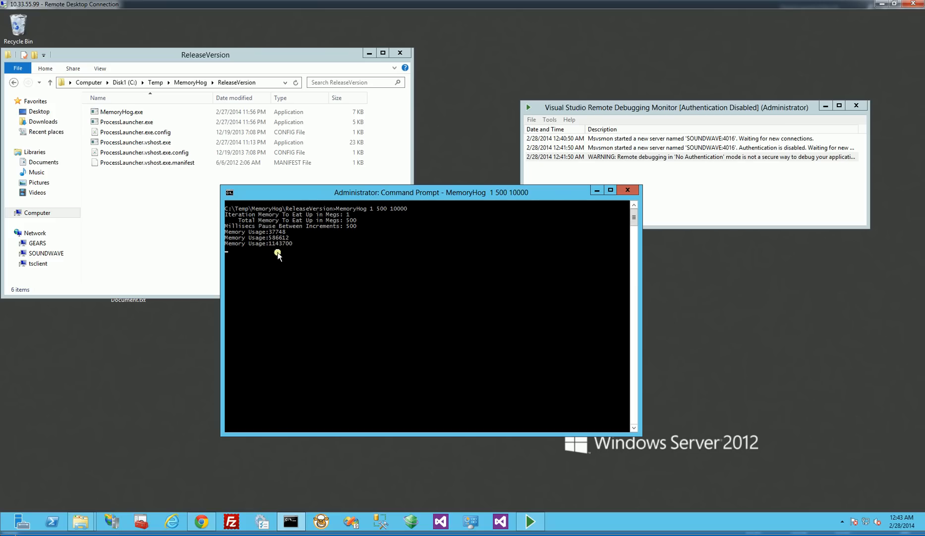
mouse_move(287, 486)
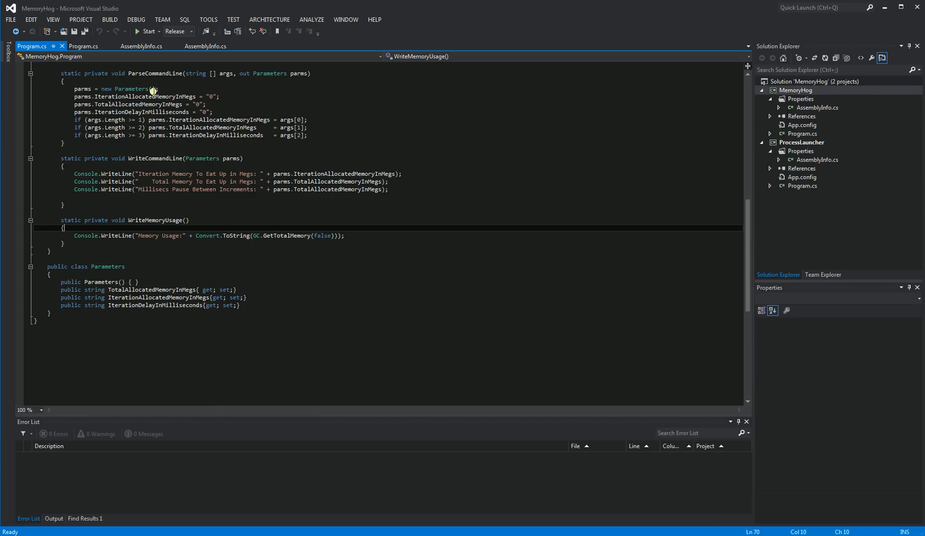
Bring up Attach to Process from the Debug menu
click(136, 20)
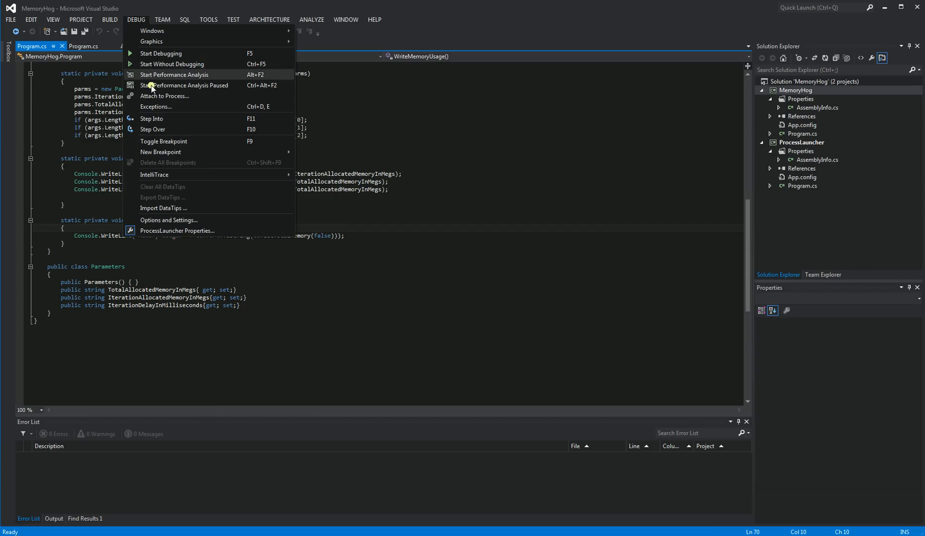
click(165, 95)
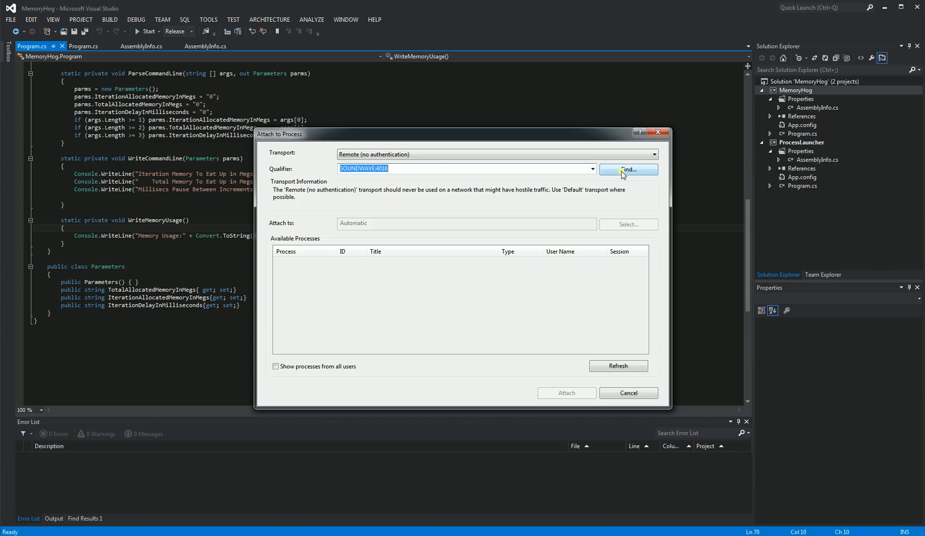
Find remote debugger connections and select SOUNDWAVE under My Subnet to list its processes
click(627, 169)
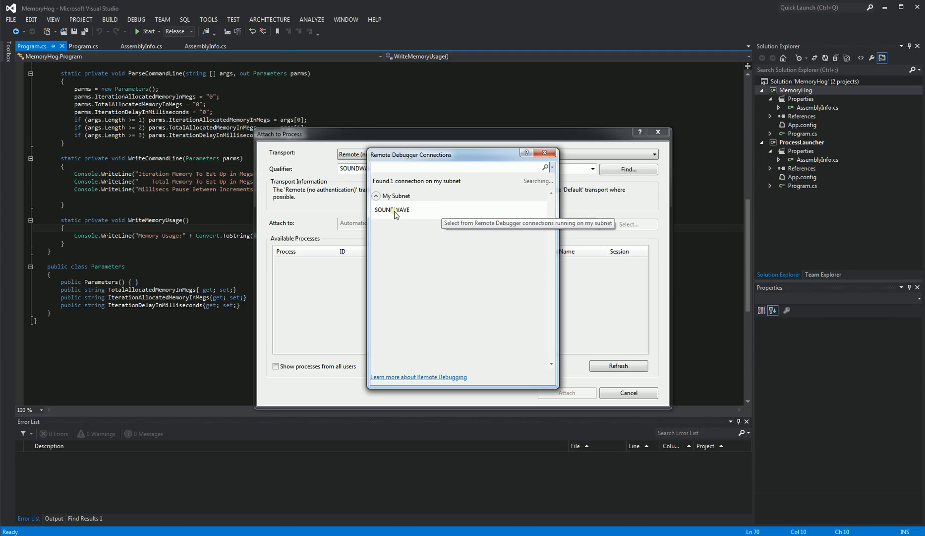
click(392, 210)
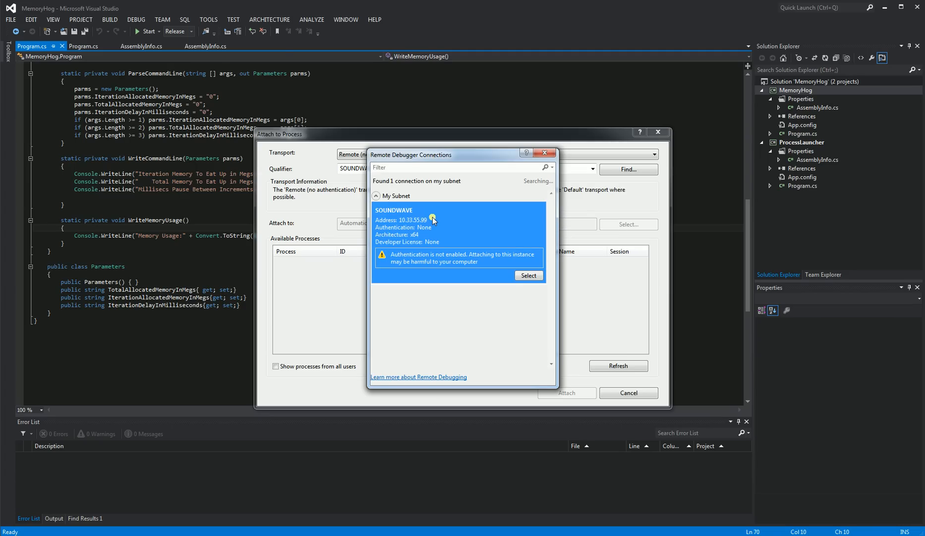
mouse_move(416, 219)
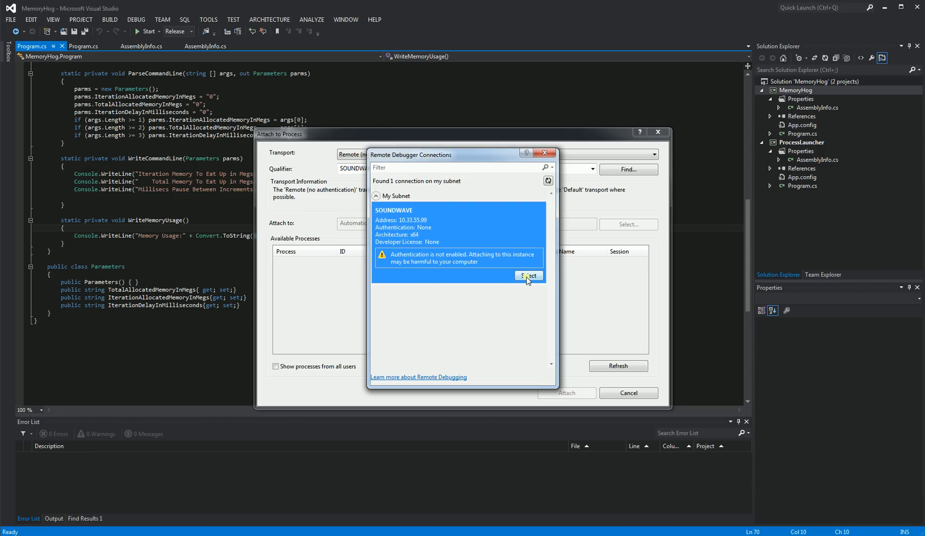
click(529, 276)
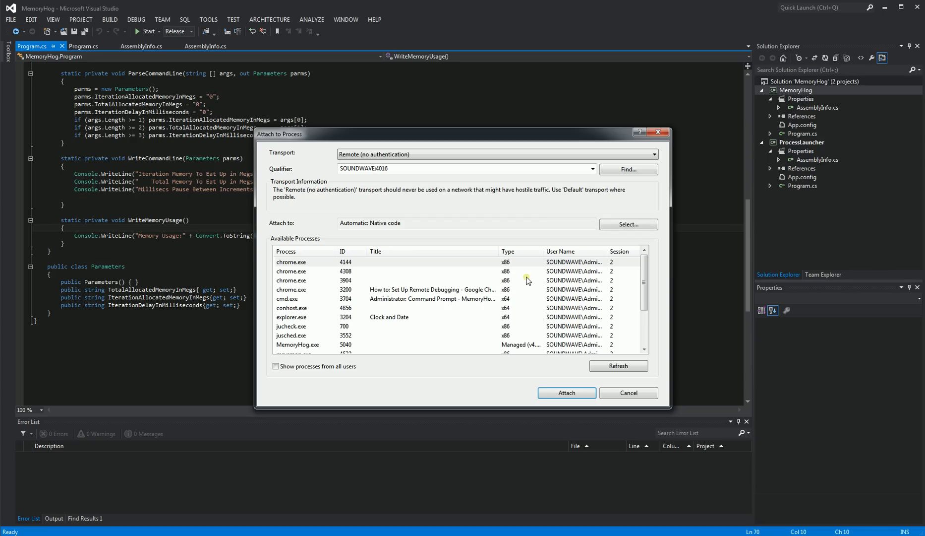
Attach the debugger to the remote MemoryHog.exe process from the Available Processes list
scroll(down, 3)
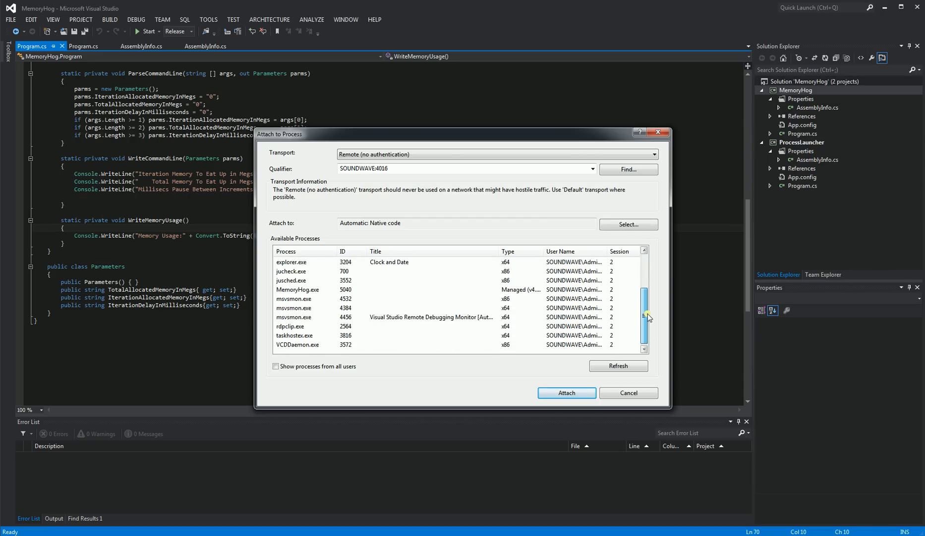
click(297, 289)
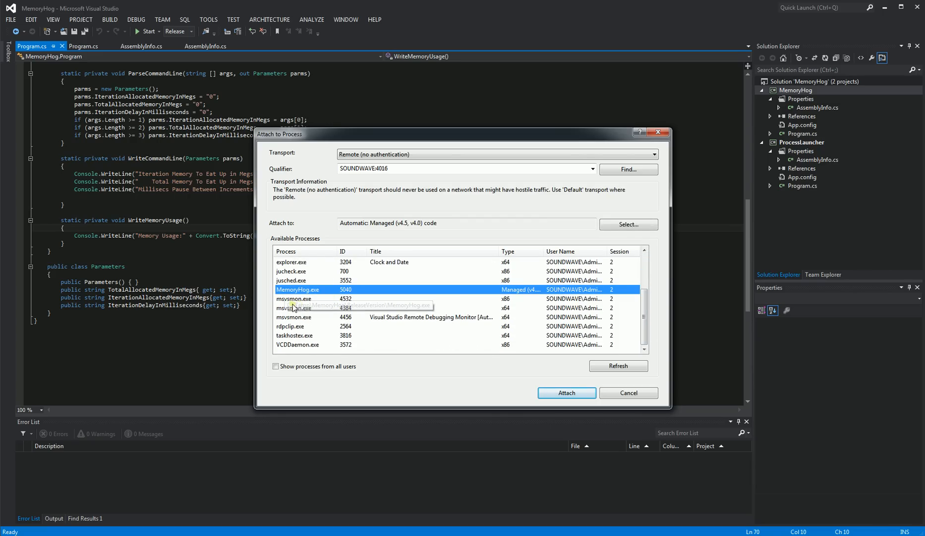
mouse_move(296, 291)
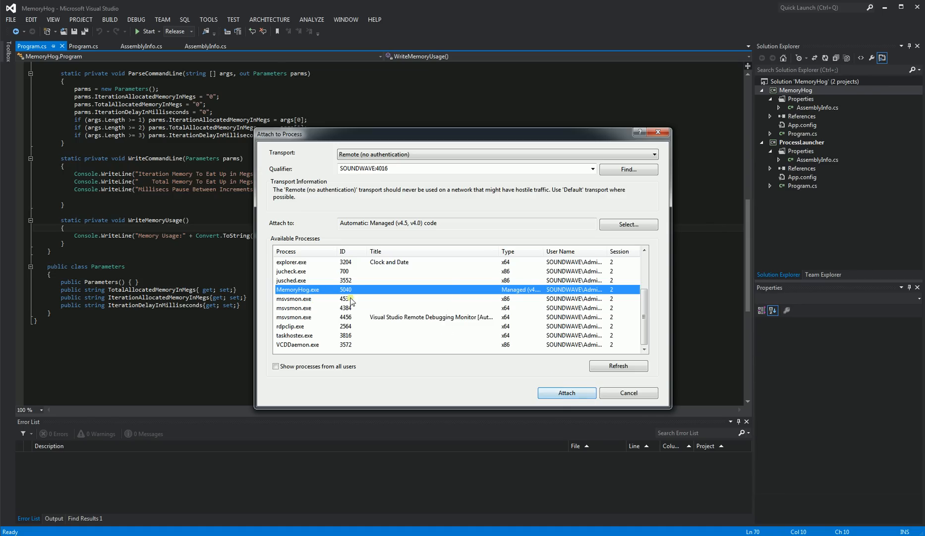
click(566, 392)
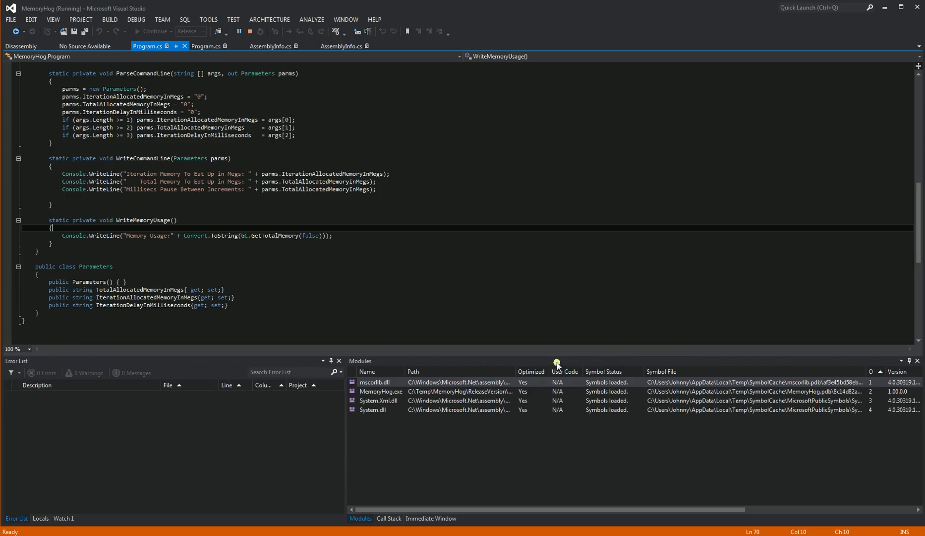
mouse_move(362, 361)
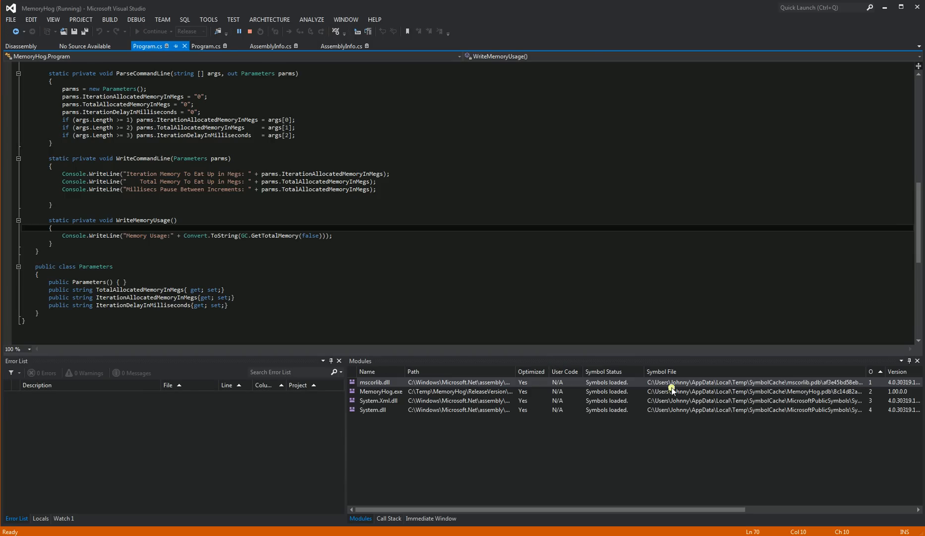
click(374, 410)
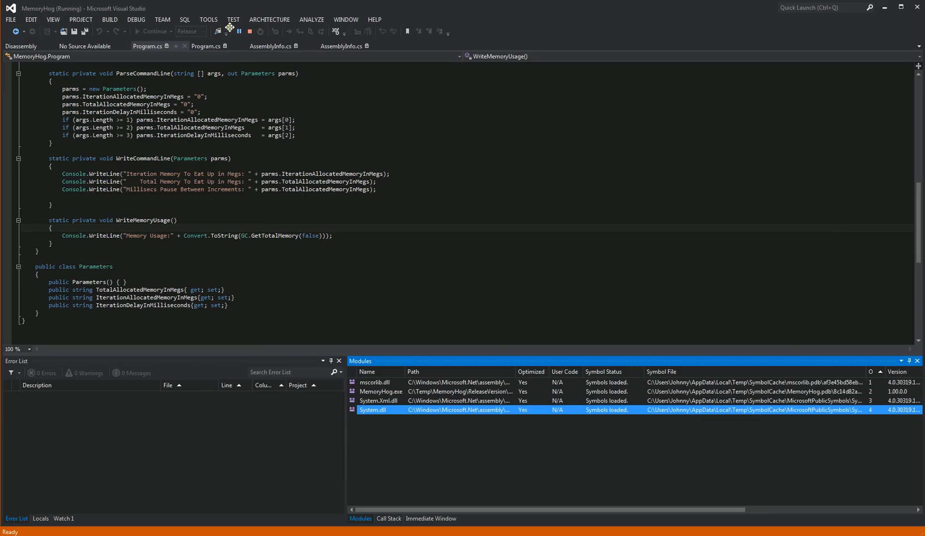
click(207, 20)
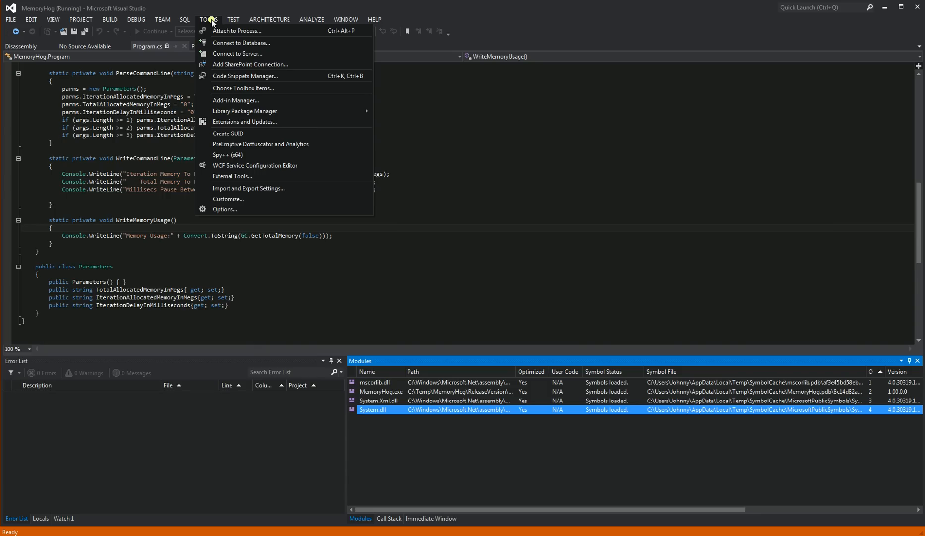
mouse_move(236, 53)
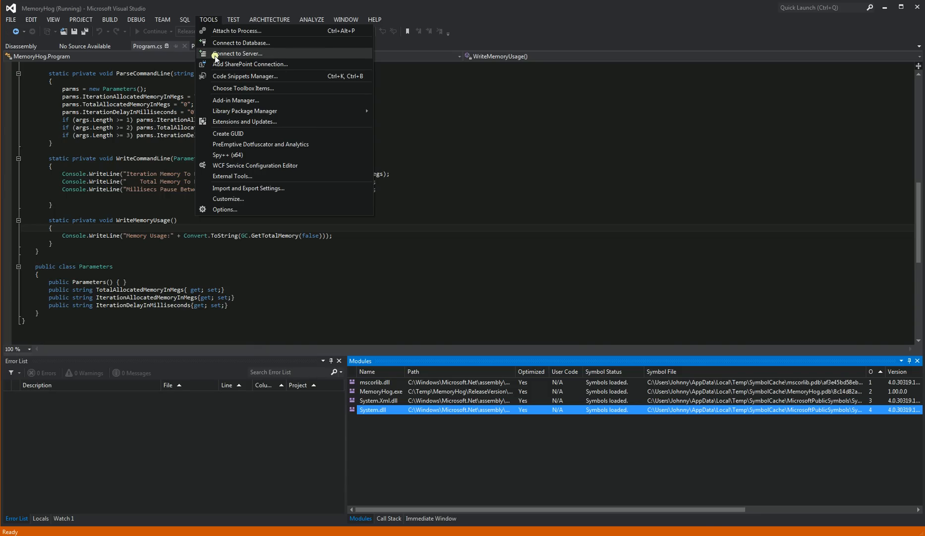
mouse_move(264, 211)
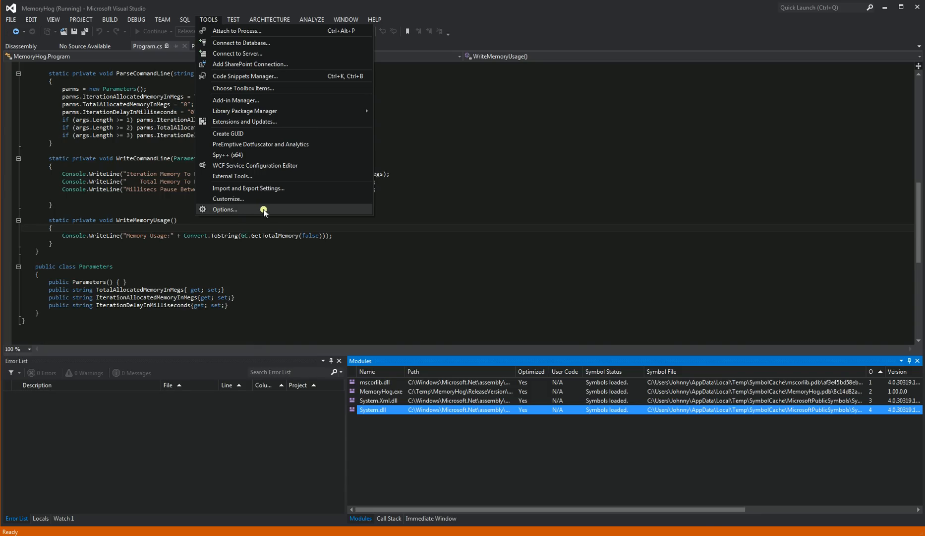
click(225, 209)
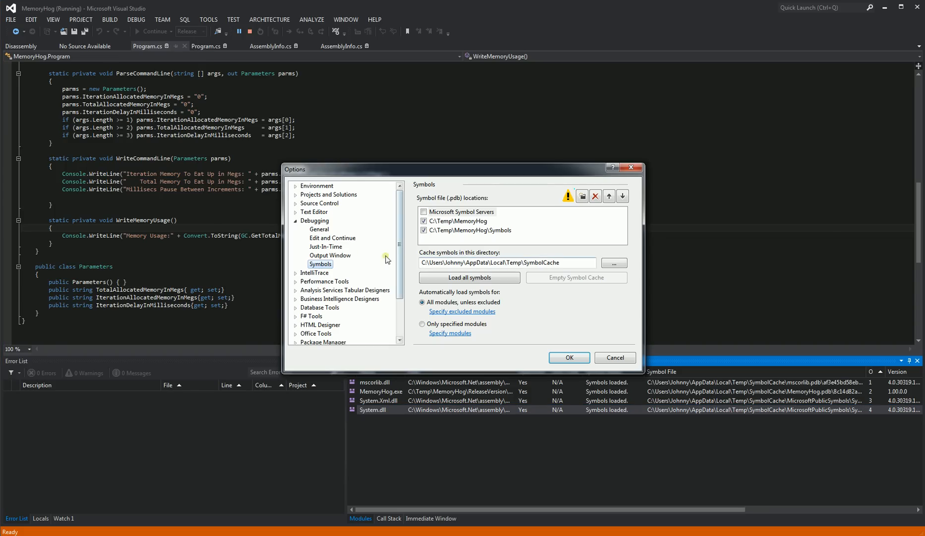
mouse_move(341, 230)
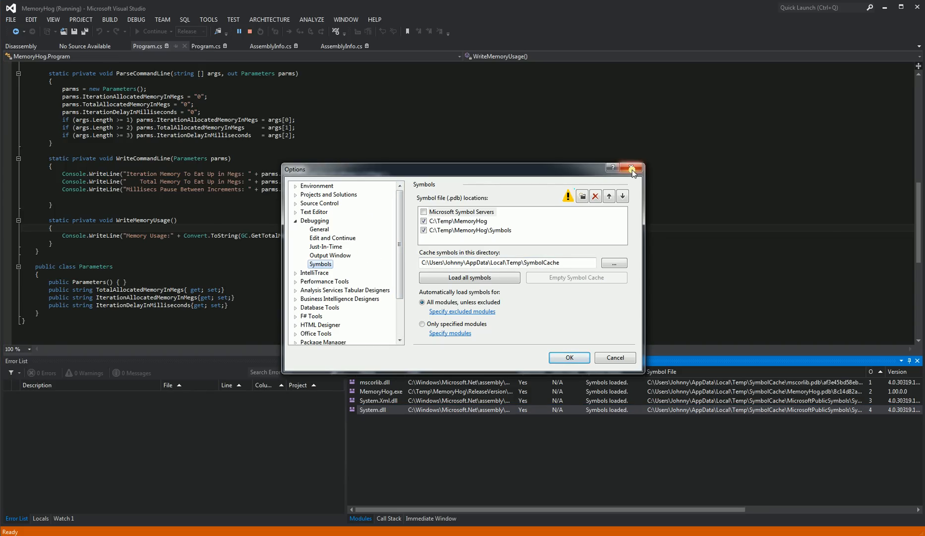
click(638, 169)
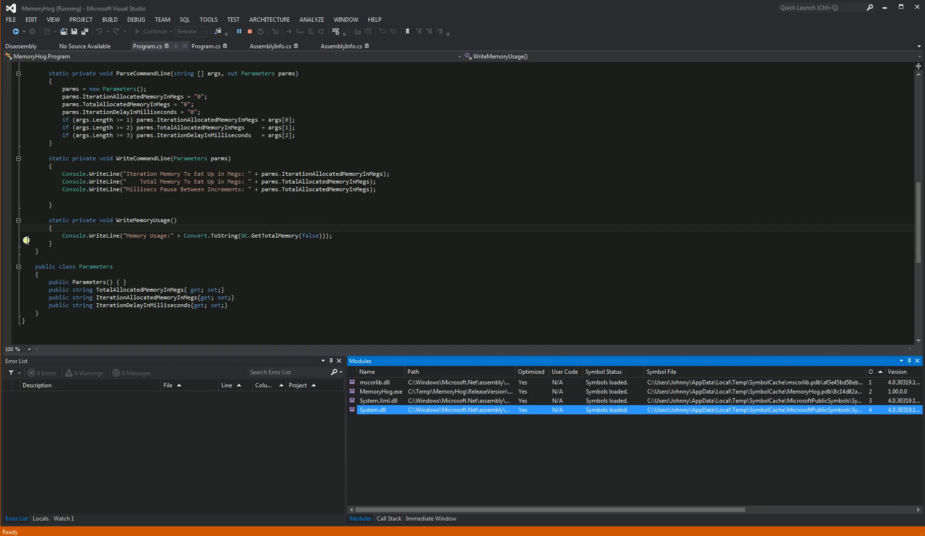
Set a breakpoint on the Console.WriteLine line in WriteMemoryUsage so MemoryHog pauses there
click(8, 235)
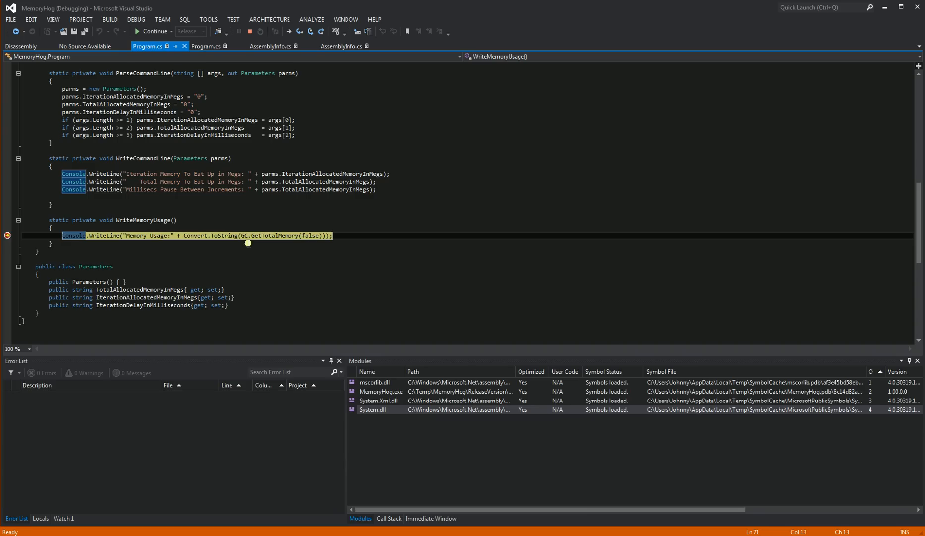
mouse_move(333, 152)
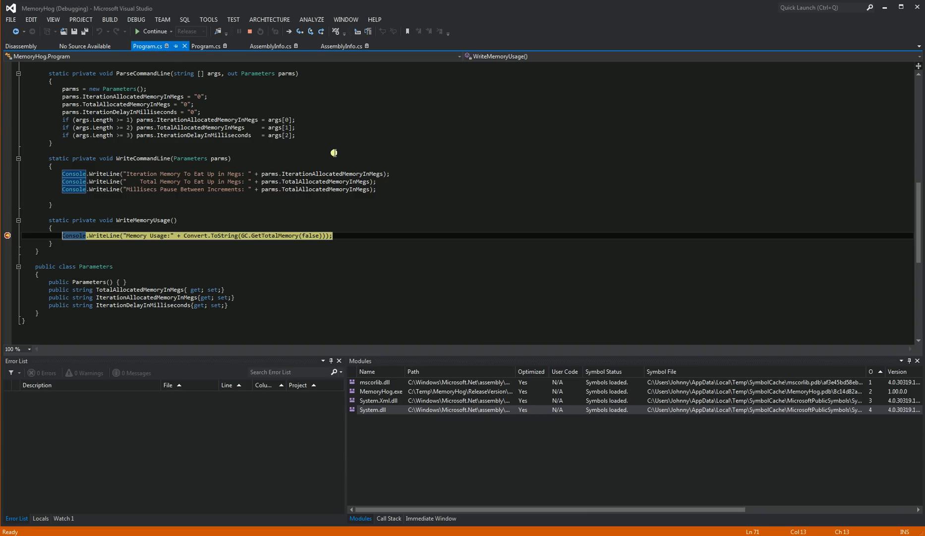
mouse_move(309, 32)
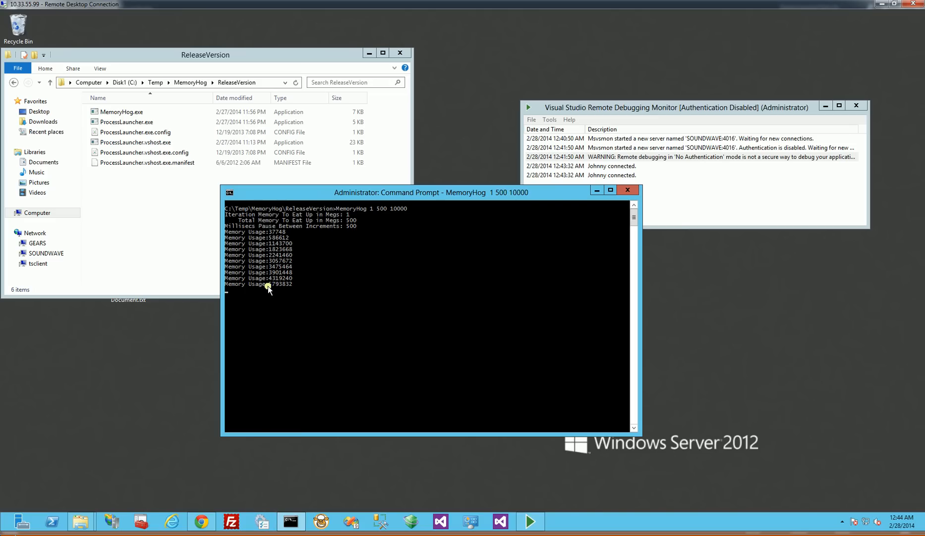
mouse_move(273, 289)
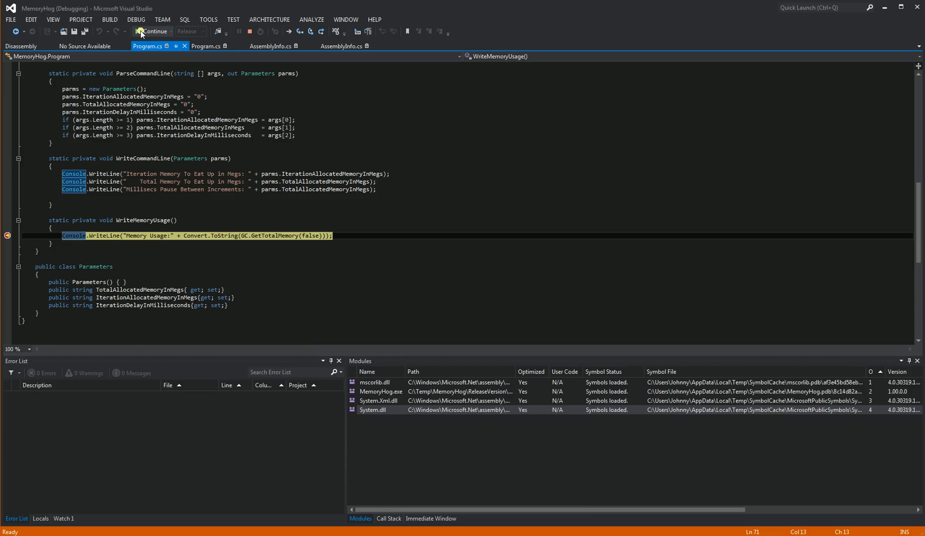
Continue execution so MemoryHog prints another memory usage value on the remote console
click(153, 31)
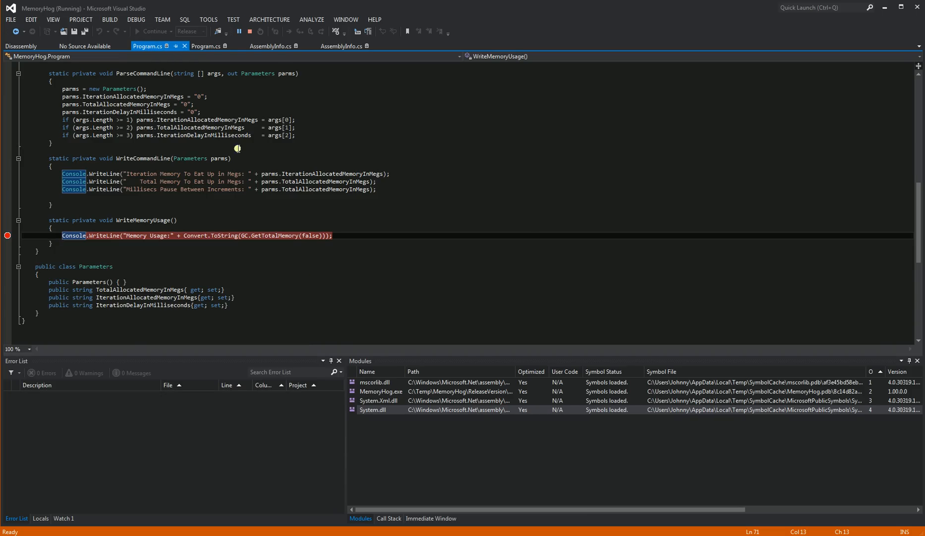
mouse_move(273, 482)
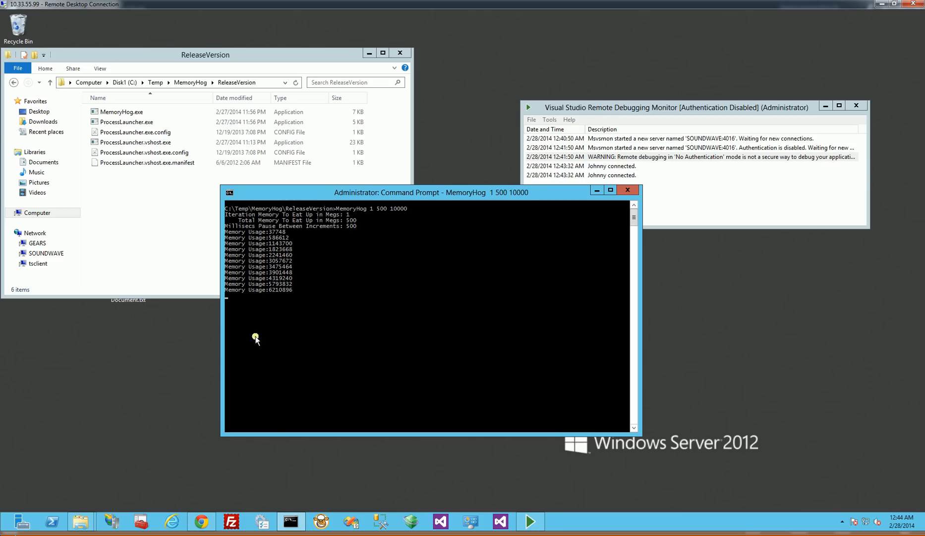
mouse_move(135, 266)
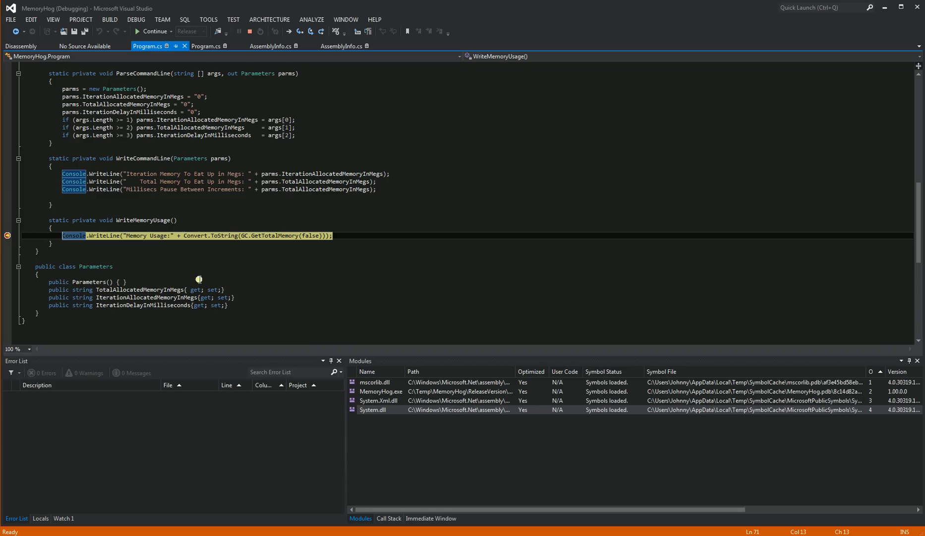
mouse_move(196, 244)
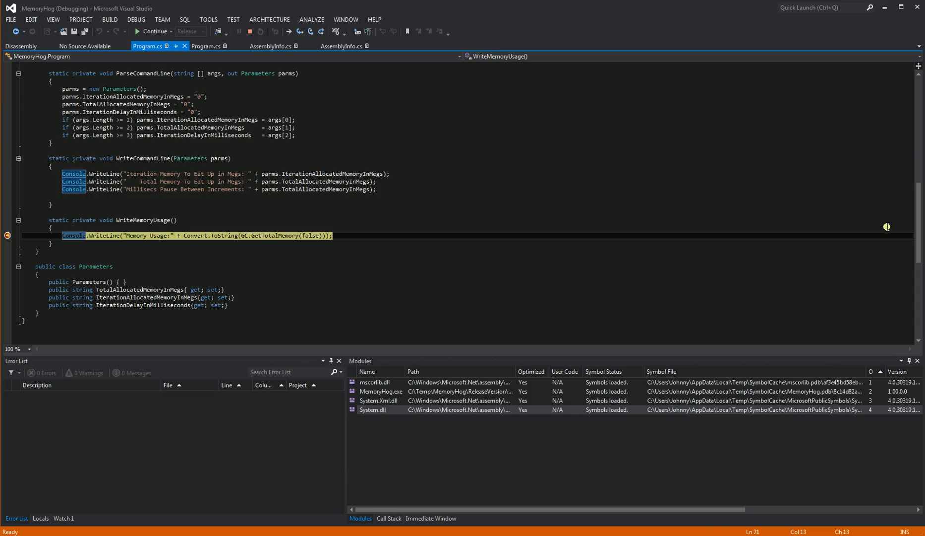
mouse_move(783, 215)
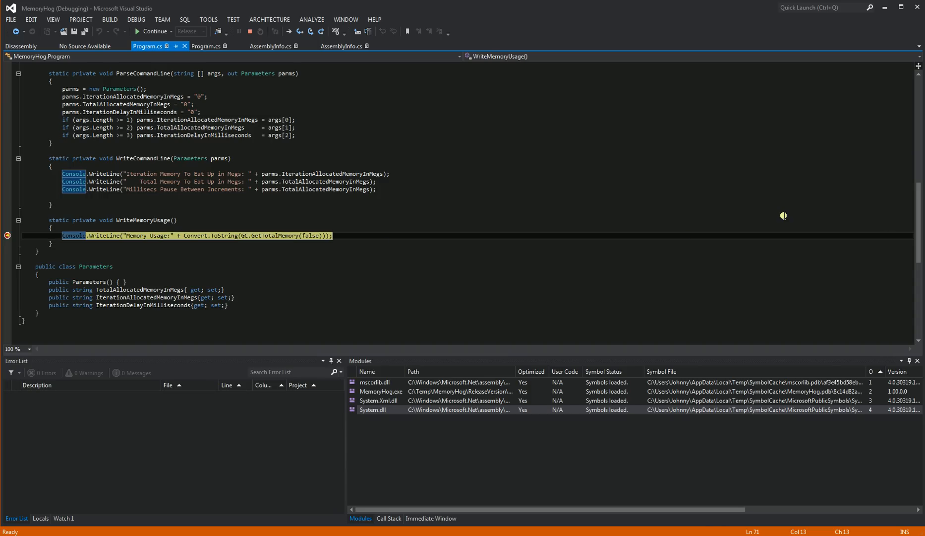